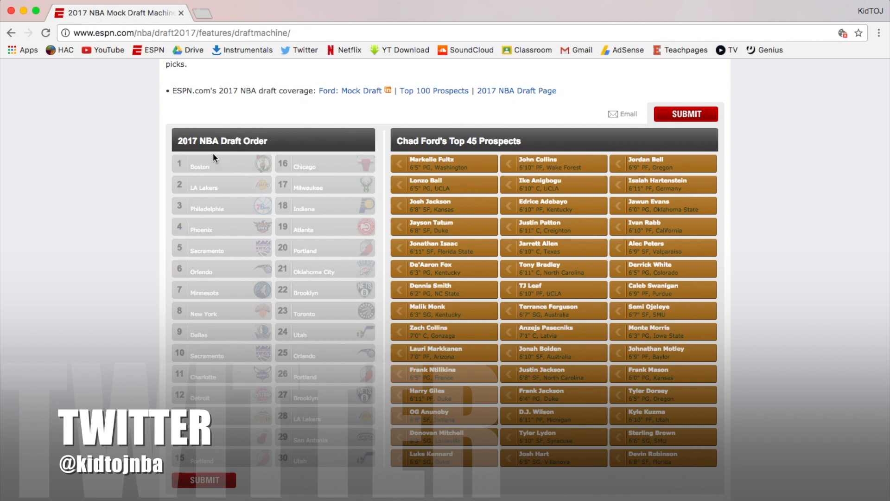
mouse_move(133, 158)
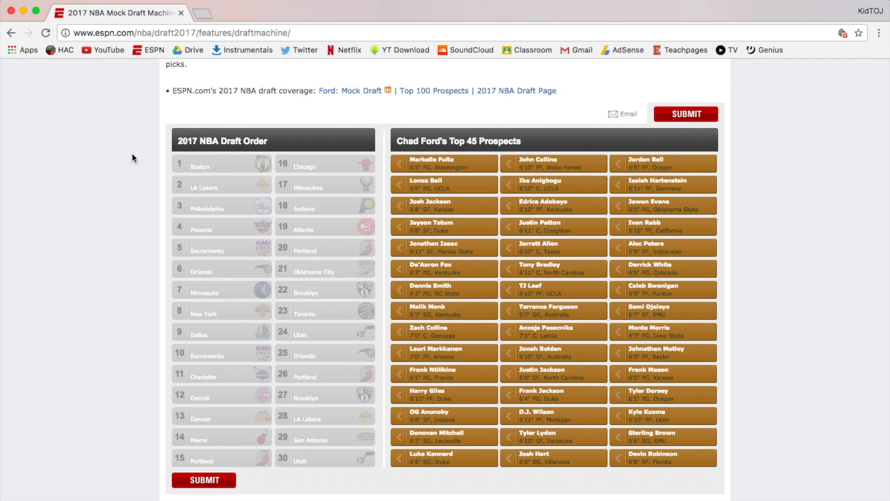
mouse_move(248, 169)
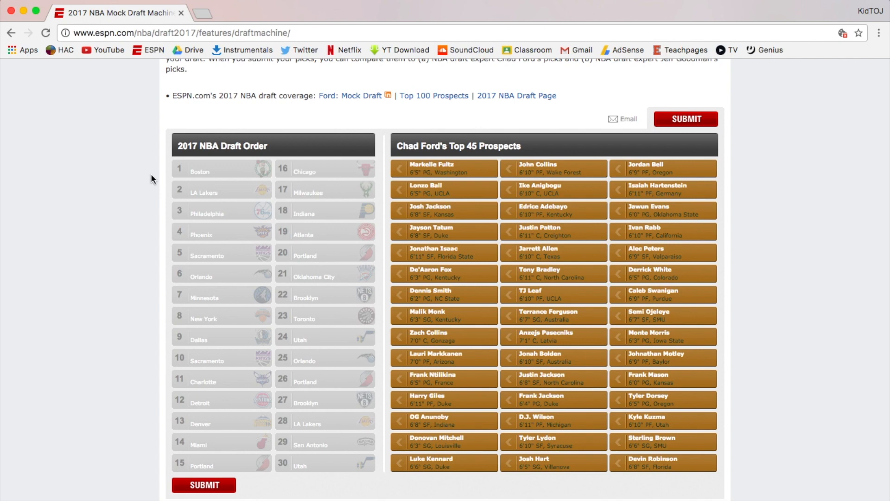
mouse_move(161, 199)
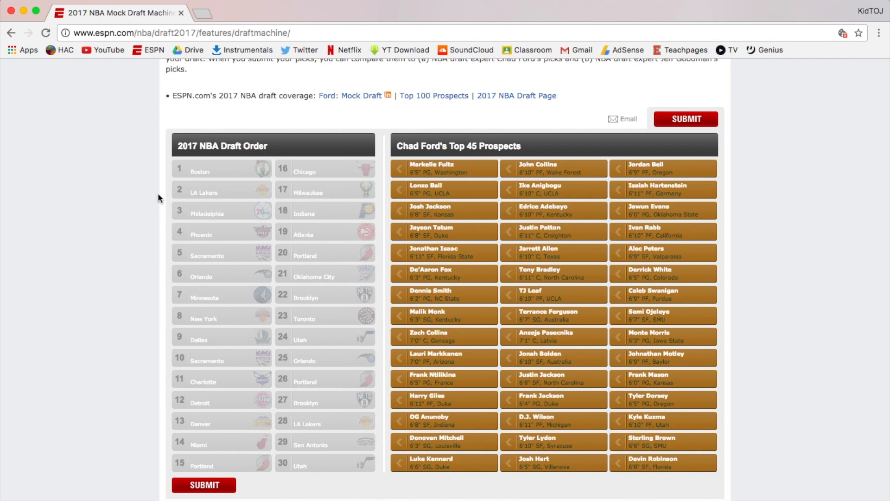
mouse_move(154, 267)
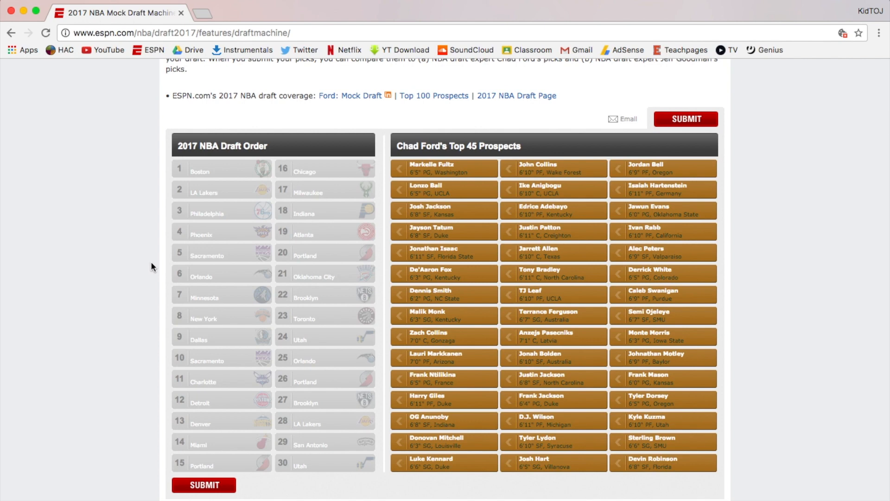
mouse_move(220, 238)
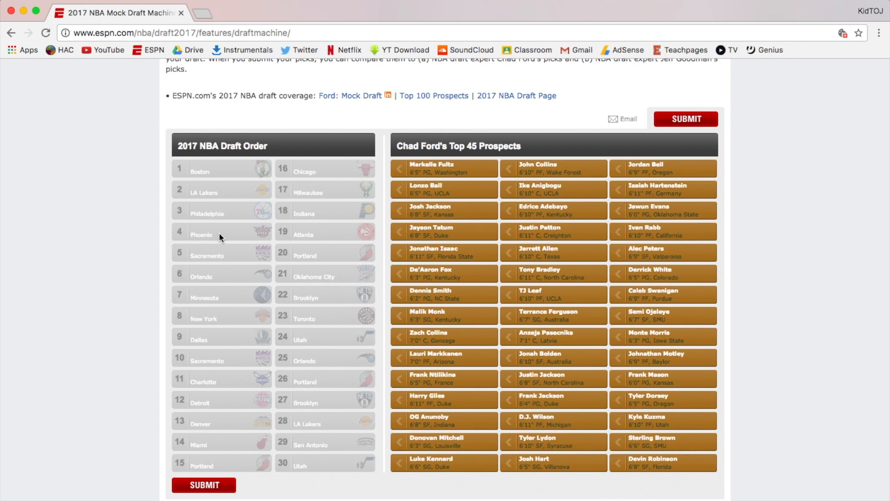
mouse_move(251, 207)
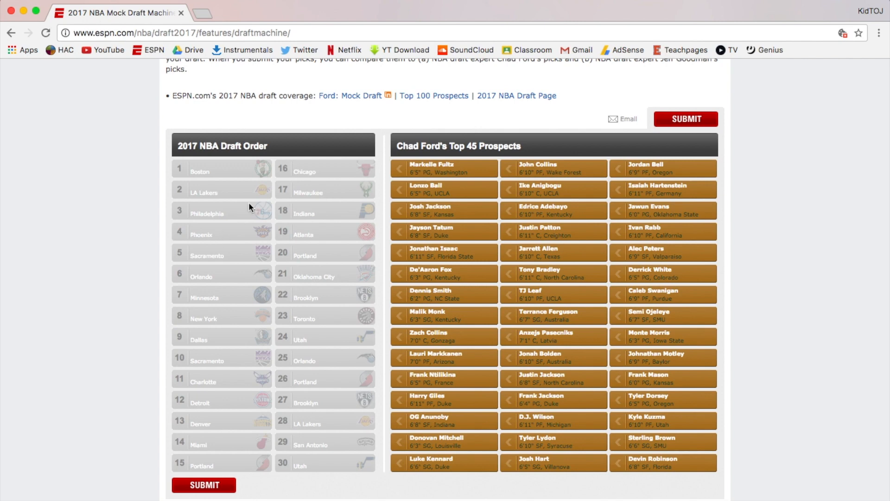
mouse_move(260, 190)
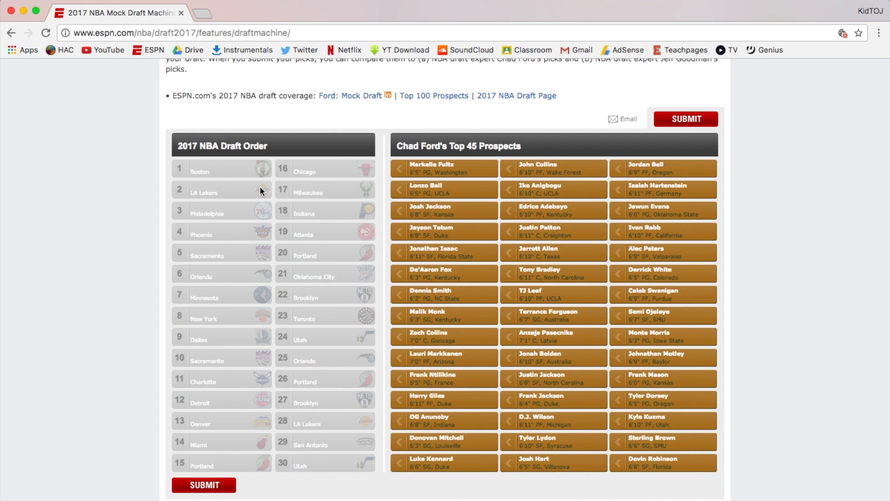
mouse_move(254, 455)
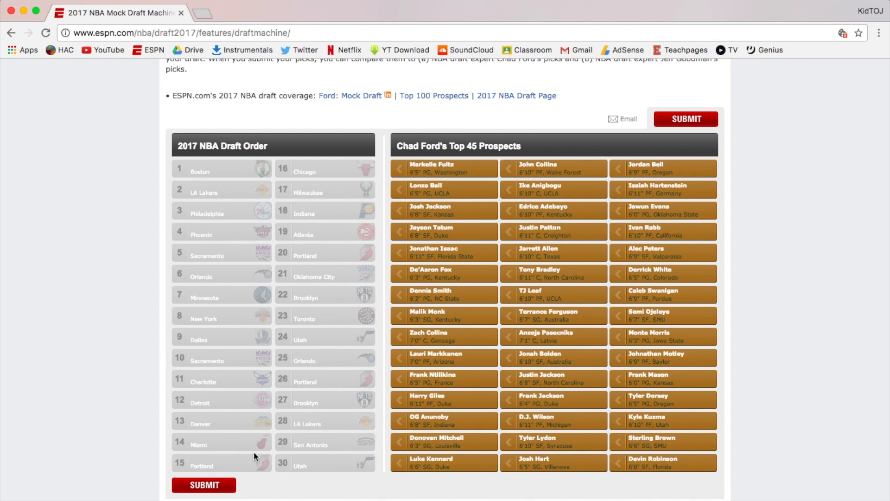
mouse_move(328, 91)
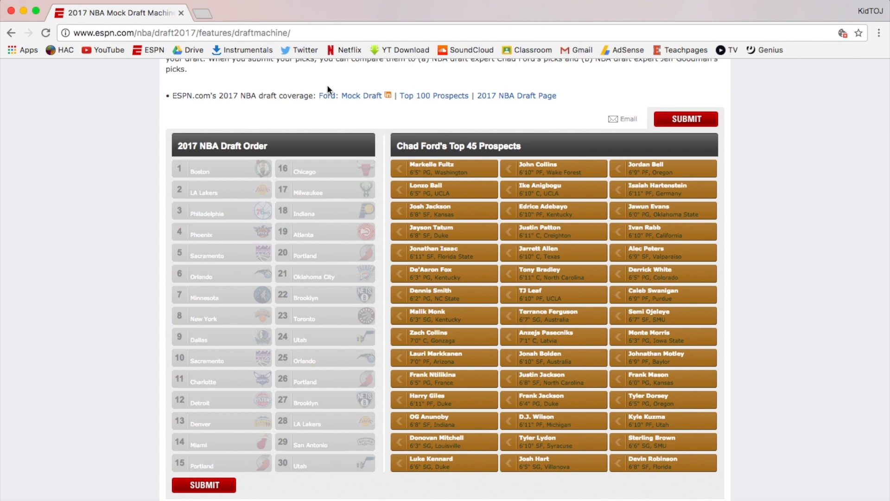
mouse_move(30, 209)
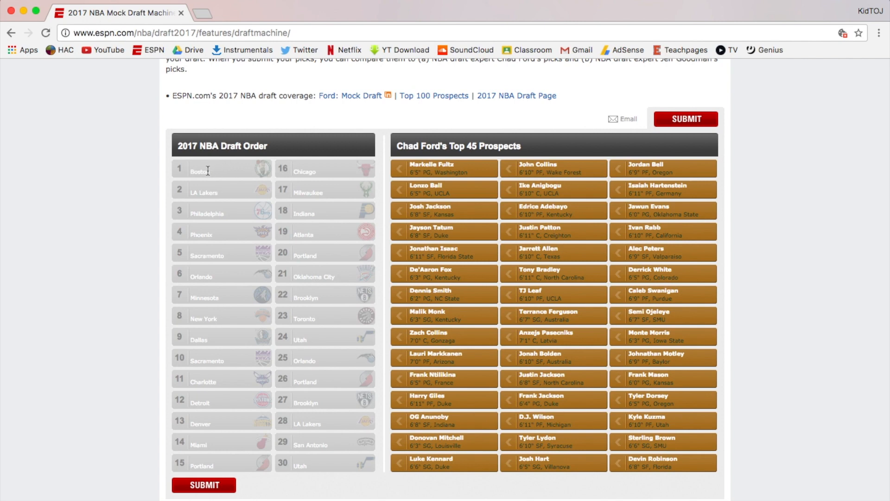
- Edit the page markup so pick 1 reads PHILLY and pick 3 reads BOSTON
right_click(208, 172)
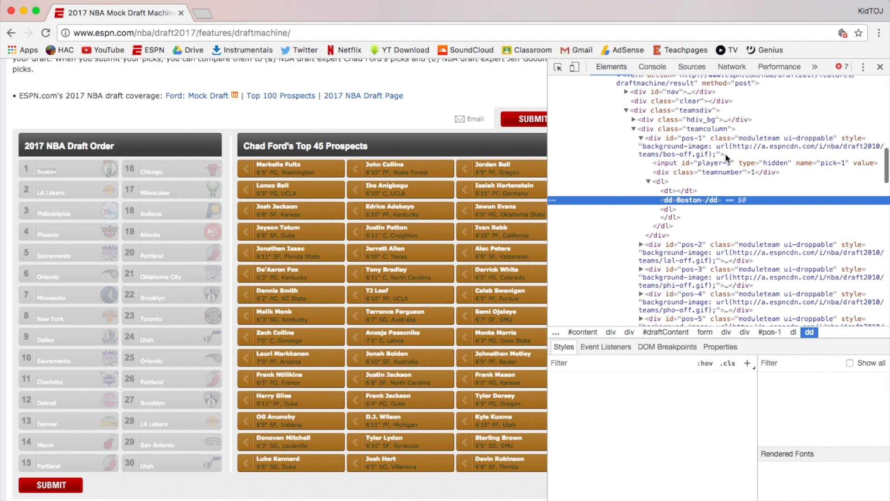
left_click(689, 199)
type("PHILLY")
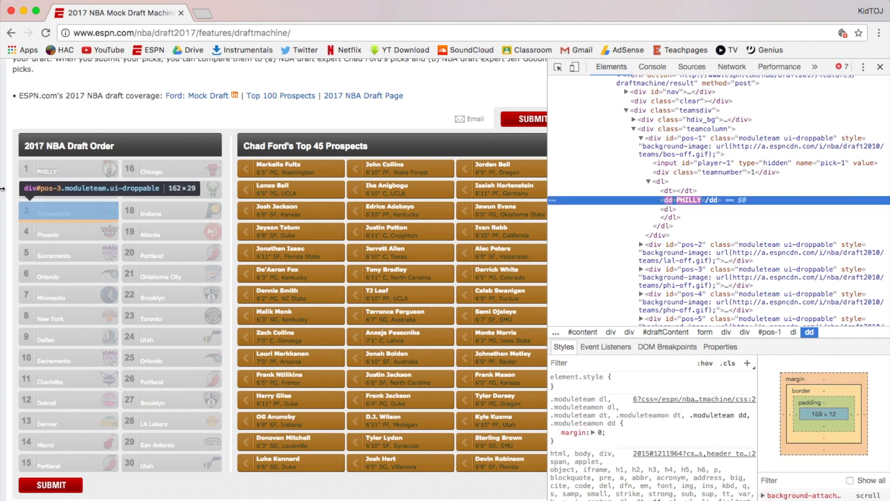
right_click(53, 213)
type("BOSTON")
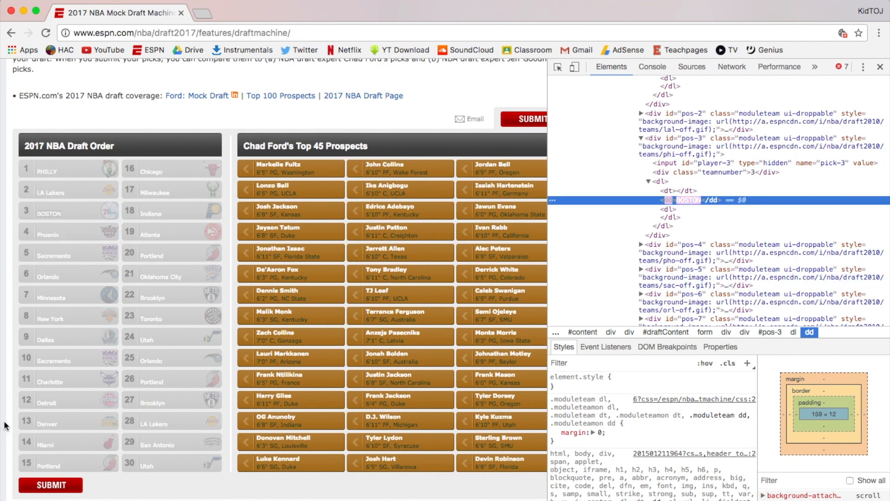
left_click(880, 66)
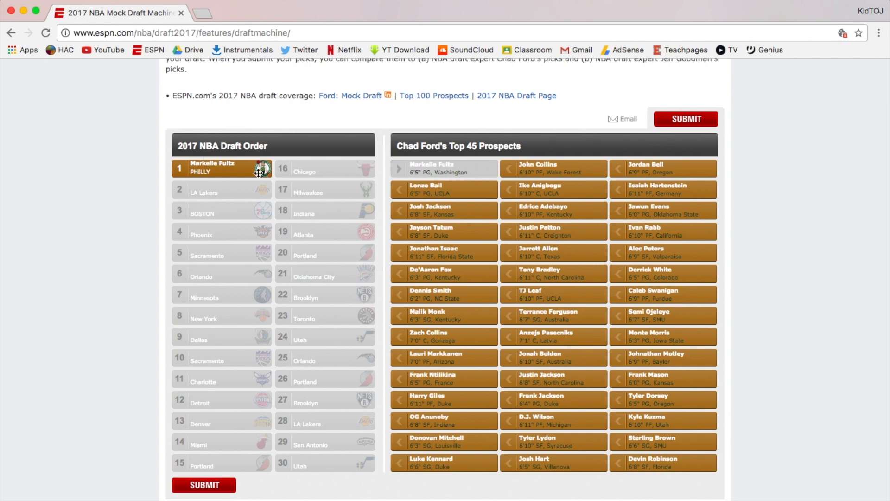
mouse_move(117, 215)
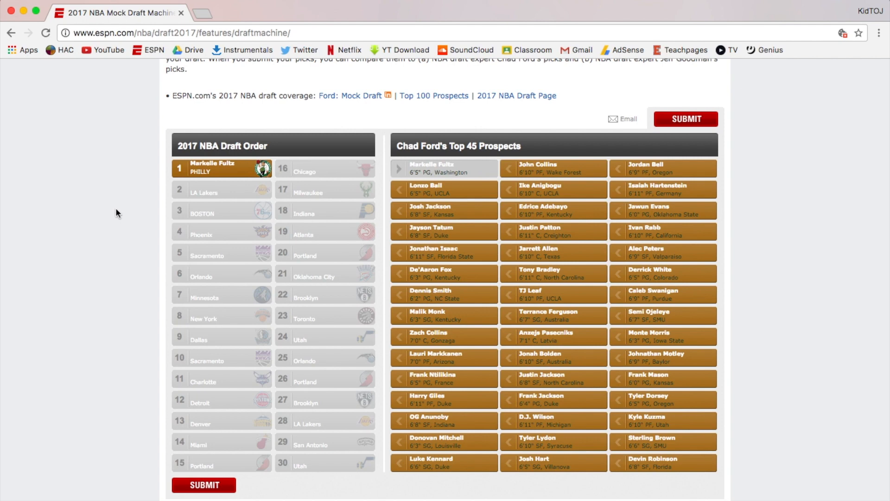
mouse_move(193, 141)
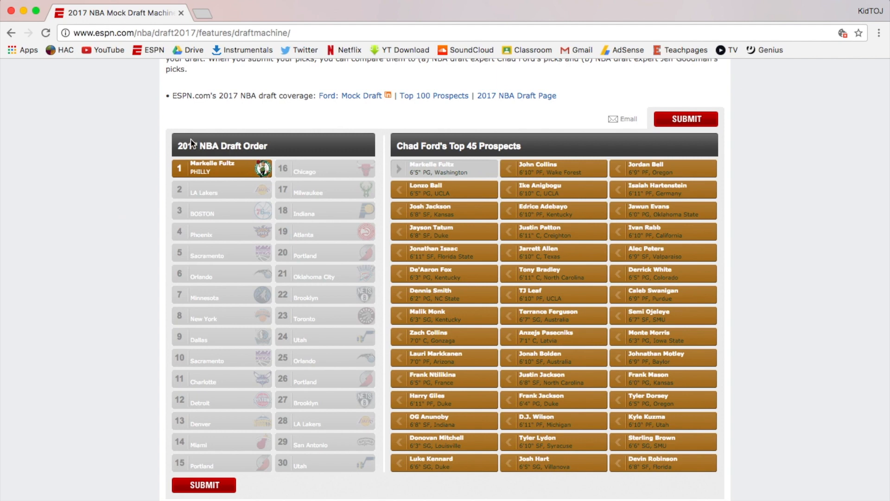
mouse_move(177, 152)
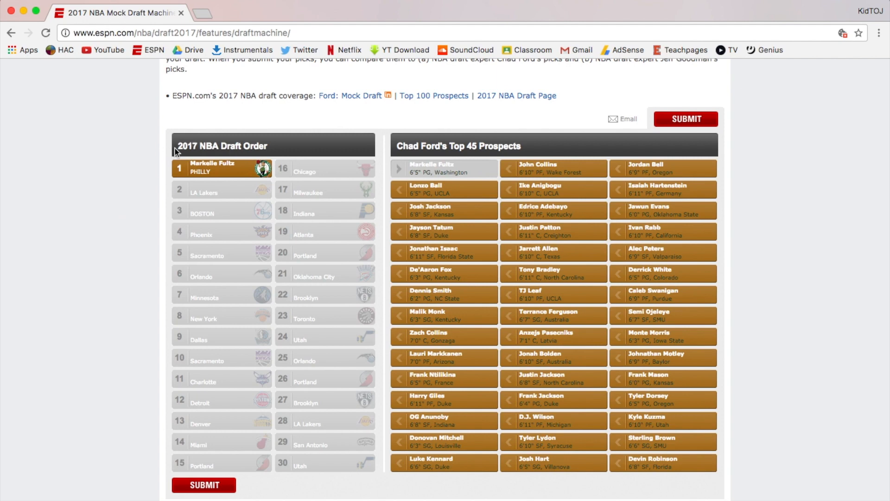
mouse_move(269, 150)
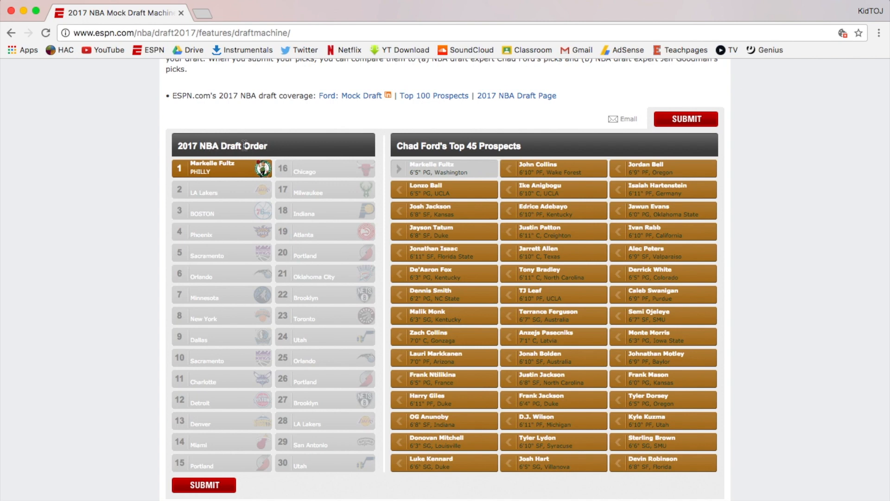
mouse_move(232, 194)
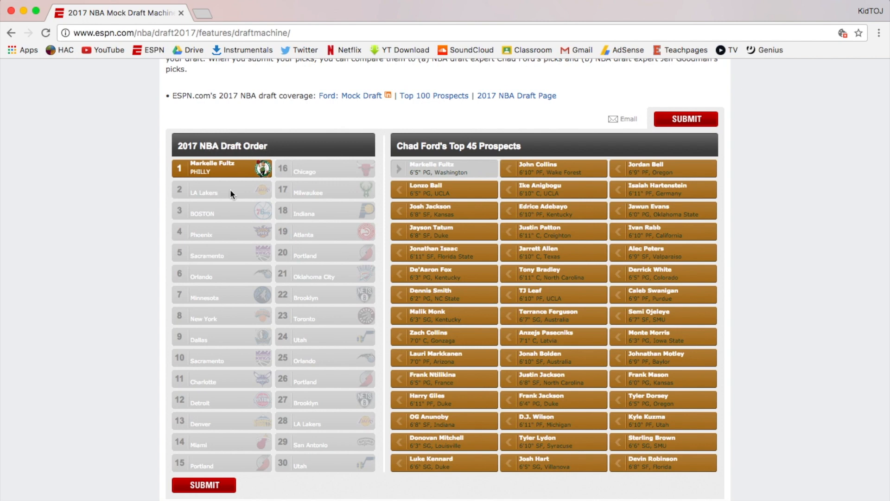
mouse_move(436, 189)
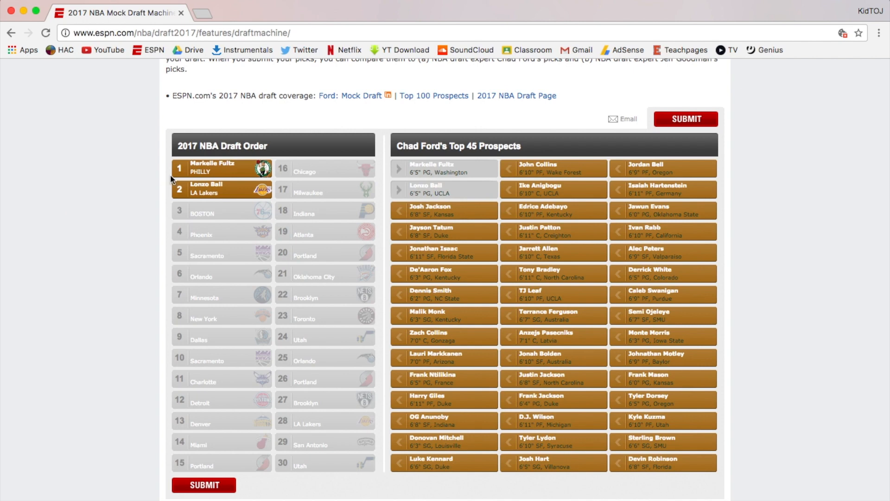
mouse_move(116, 190)
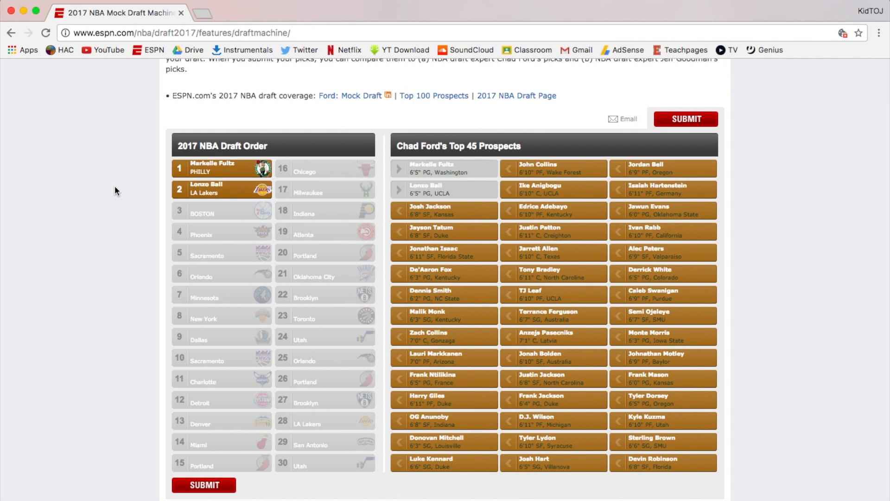
mouse_move(147, 218)
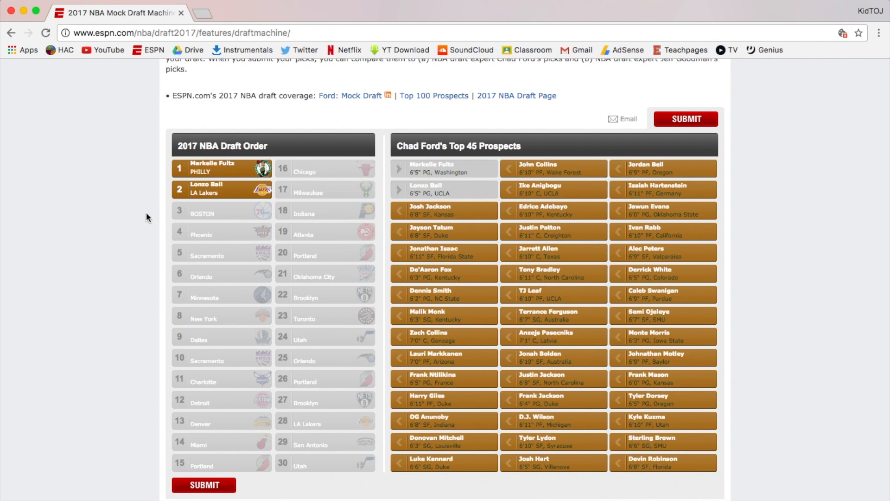
- Scroll Chad Ford's Top 45 Prospects to place Jayson Tatum third for Boston
scroll("down", 3)
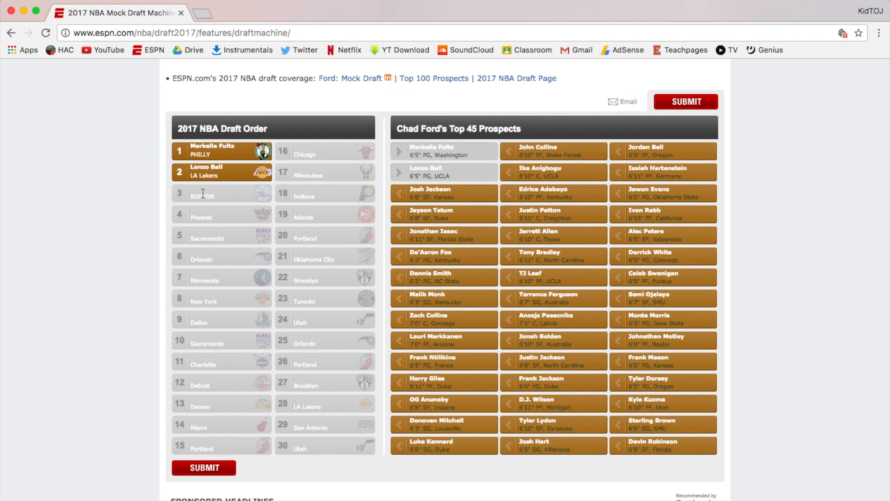
mouse_move(146, 205)
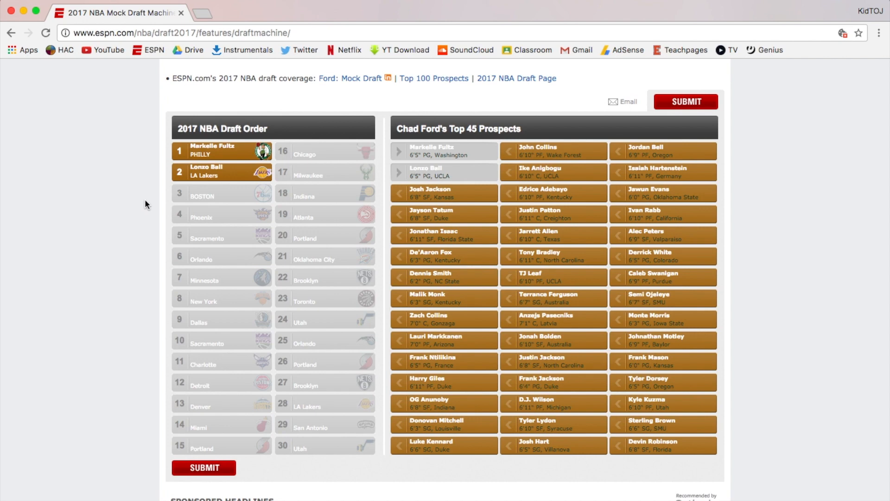
mouse_move(114, 218)
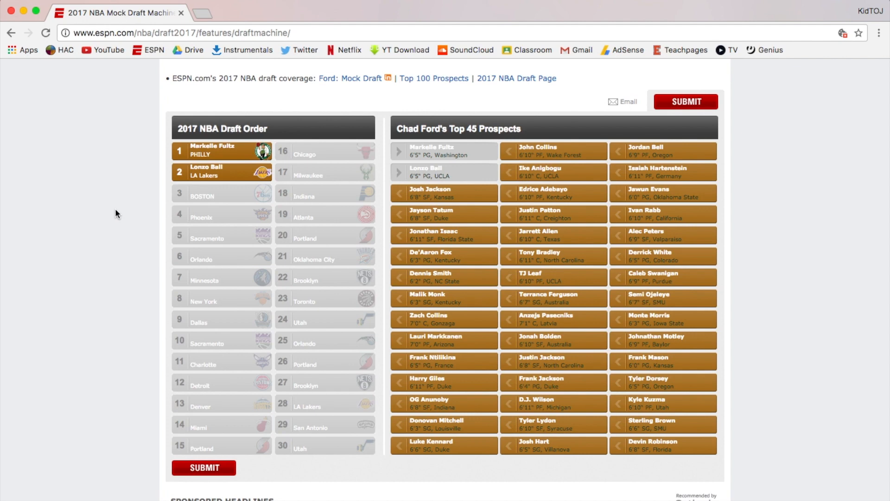
mouse_move(248, 235)
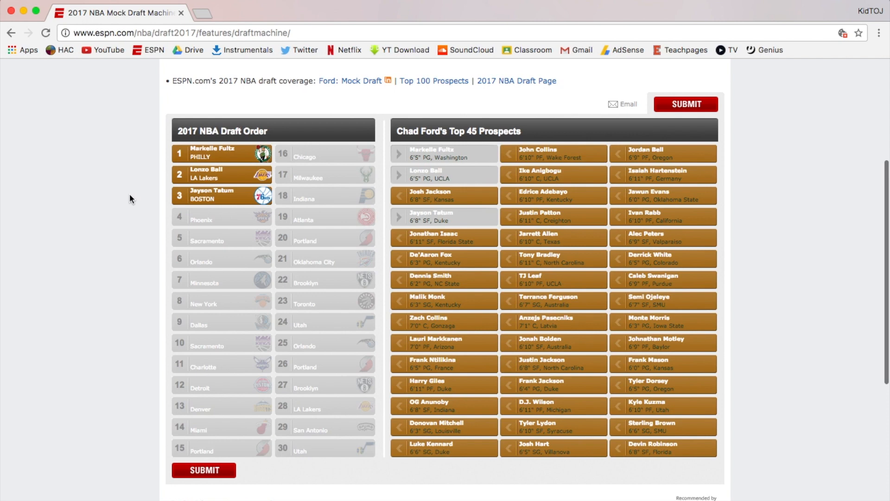
scroll("down", 3)
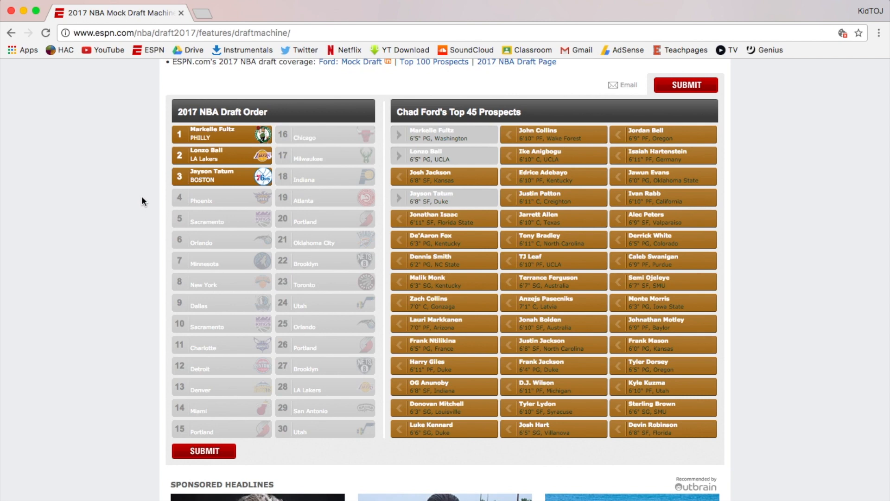
mouse_move(163, 206)
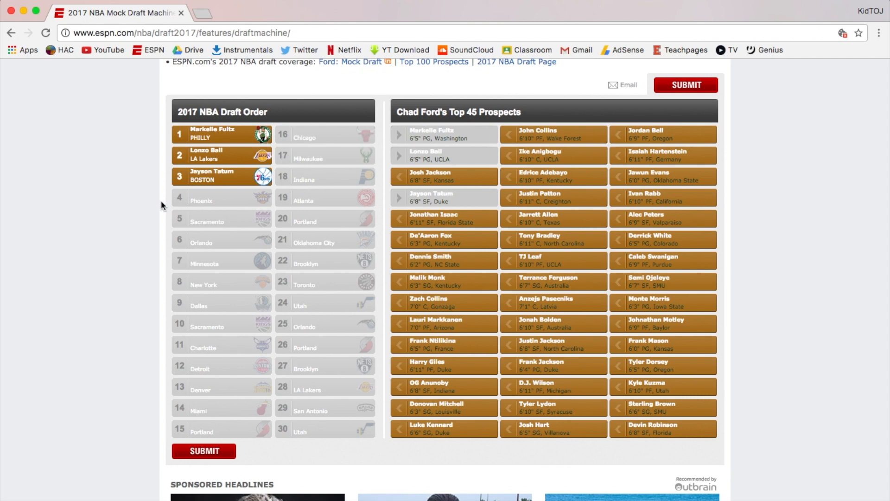
mouse_move(119, 208)
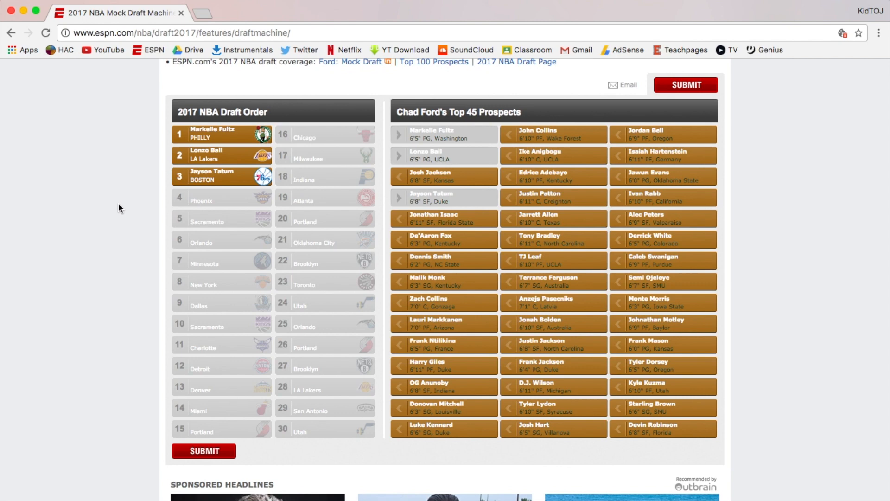
mouse_move(210, 174)
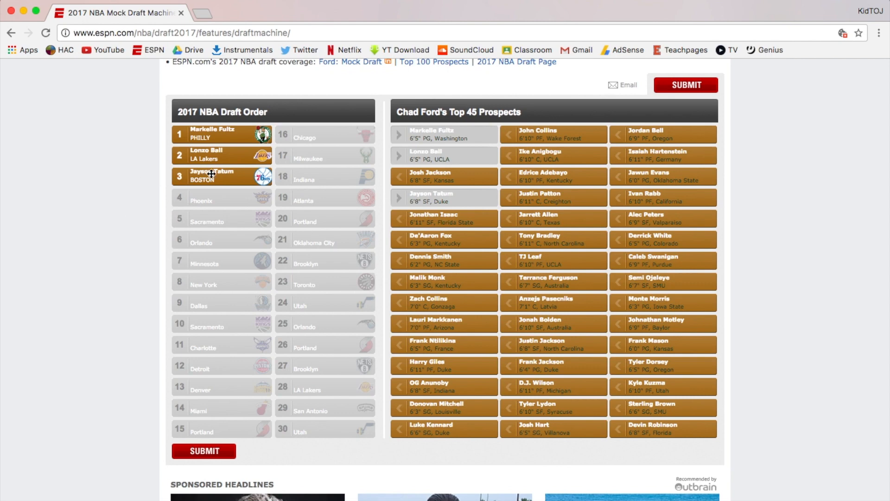
mouse_move(111, 202)
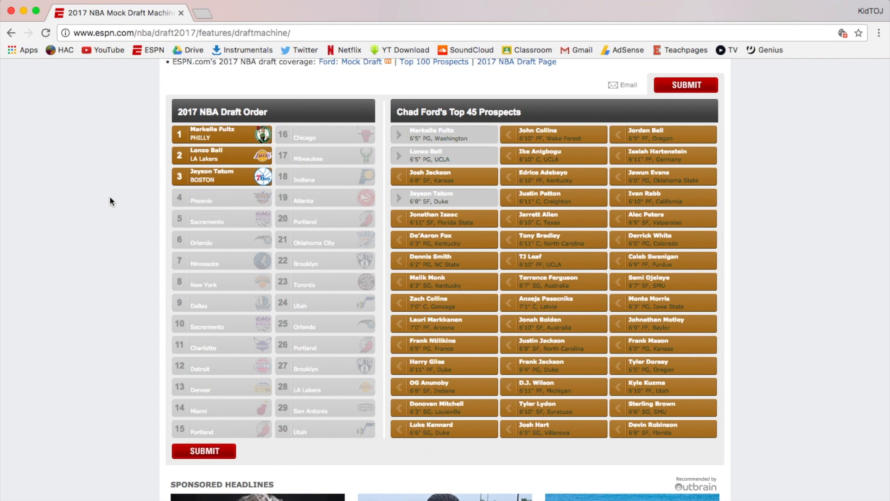
mouse_move(151, 207)
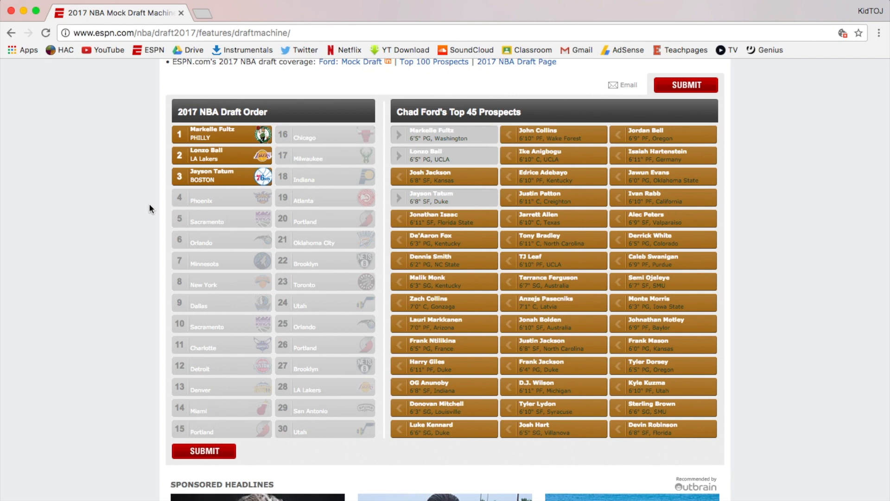
- Draft Josh Jackson with pick 4 for Phoenix
left_click(443, 176)
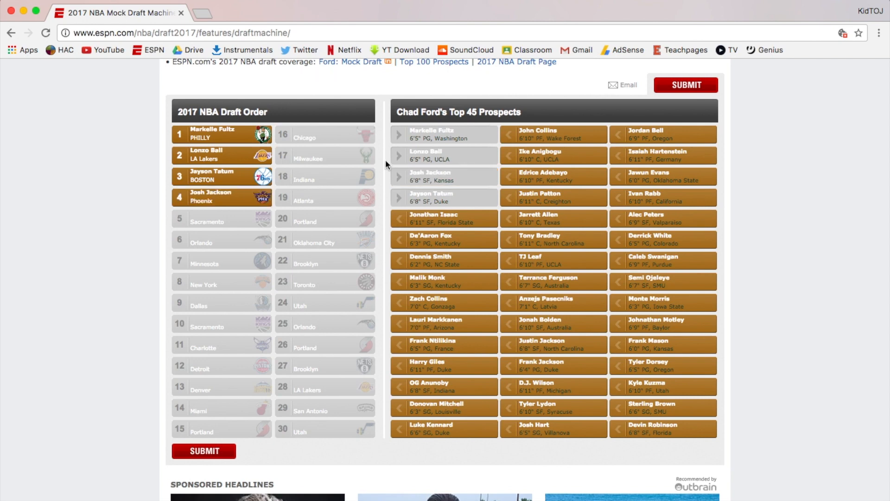
scroll("up", 3)
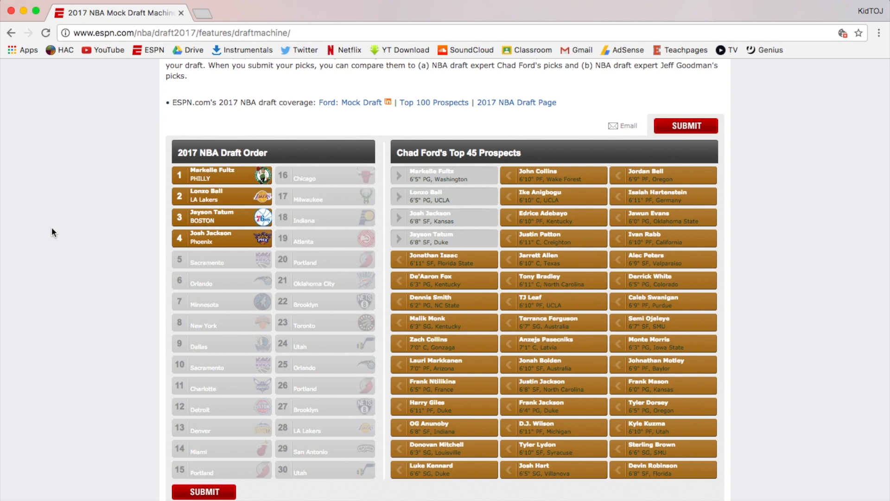
mouse_move(132, 240)
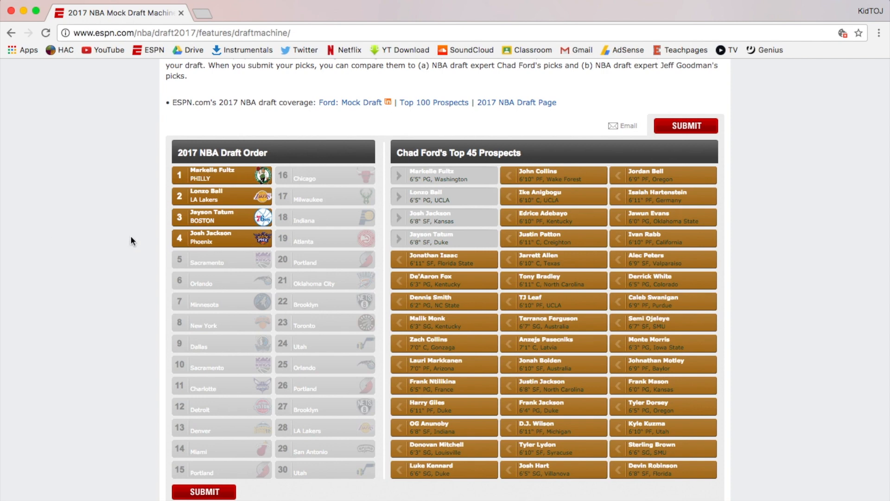
mouse_move(222, 232)
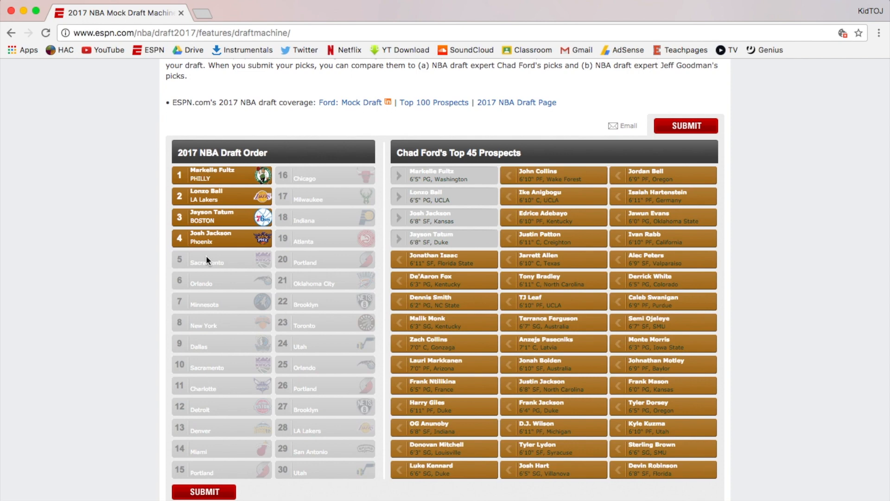
mouse_move(96, 264)
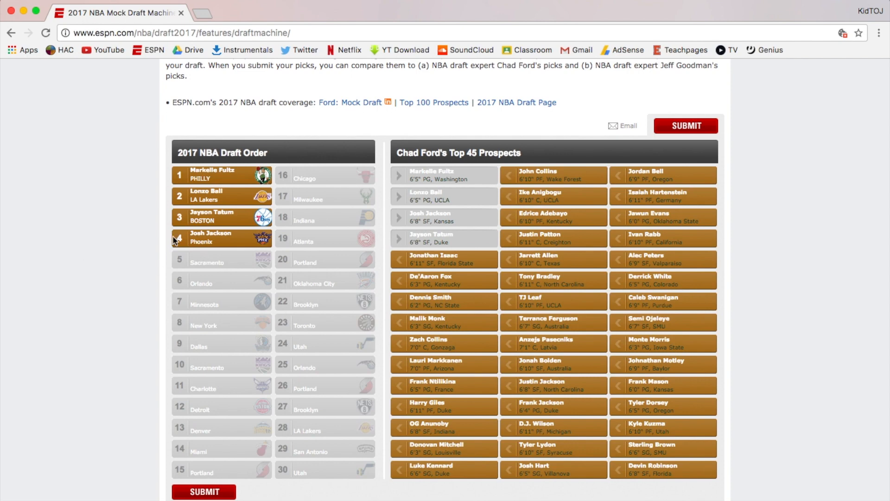
mouse_move(472, 260)
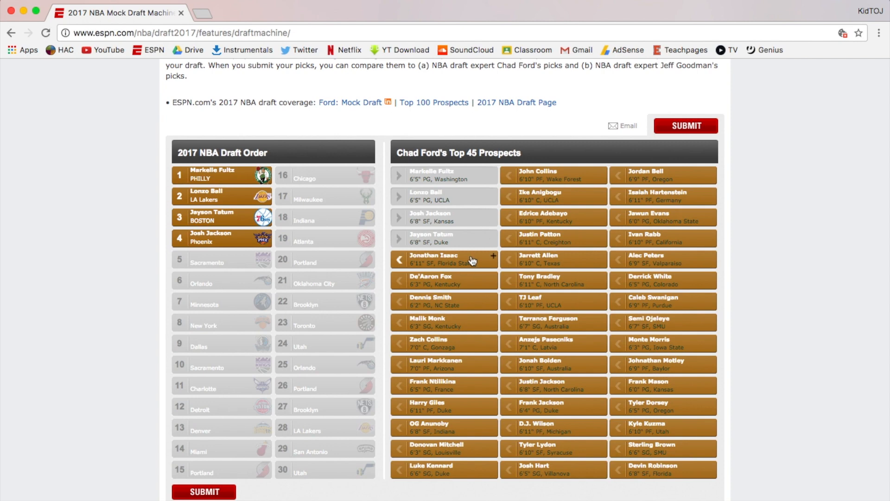
mouse_move(461, 345)
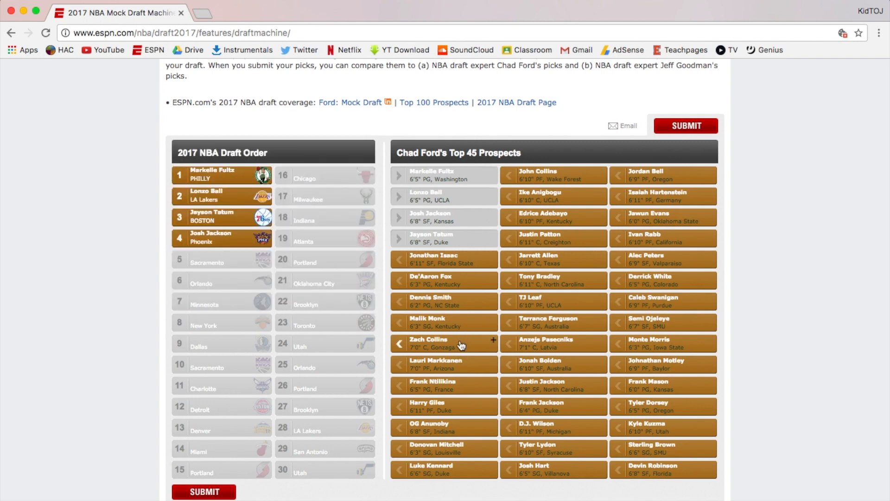
mouse_move(132, 272)
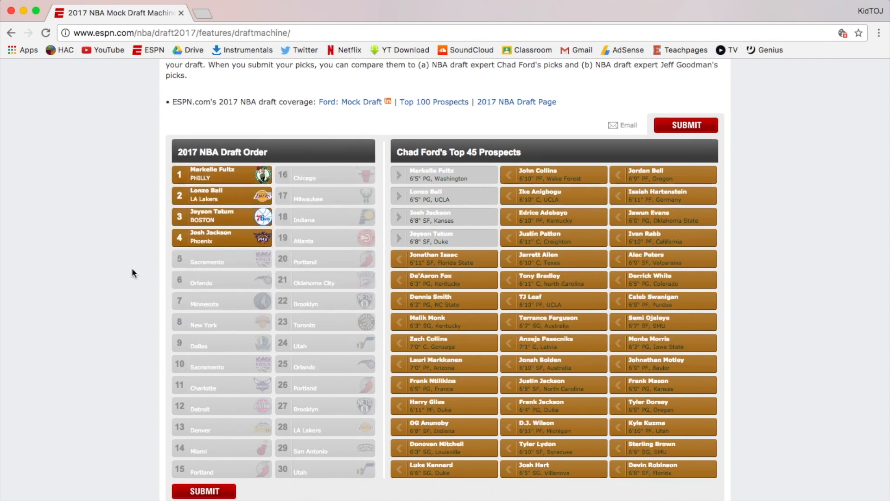
- Draft De'Aaron Fox with pick 5 for Sacramento
scroll("down", 3)
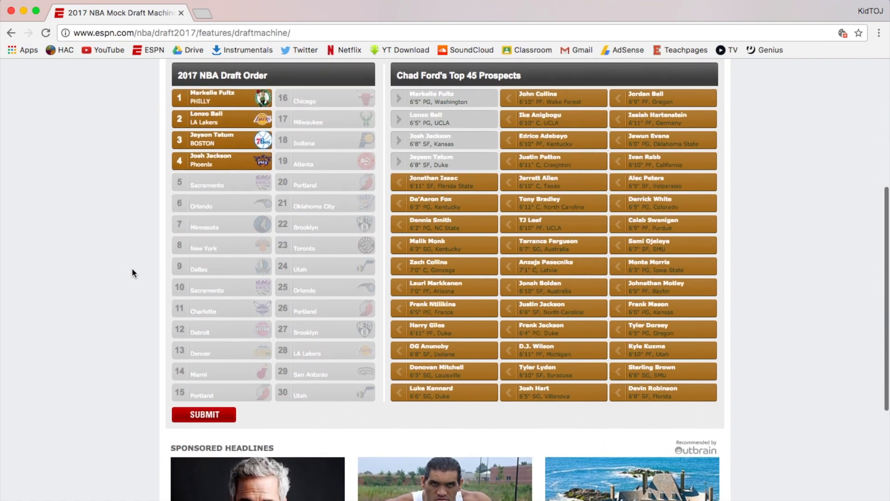
scroll("up", 3)
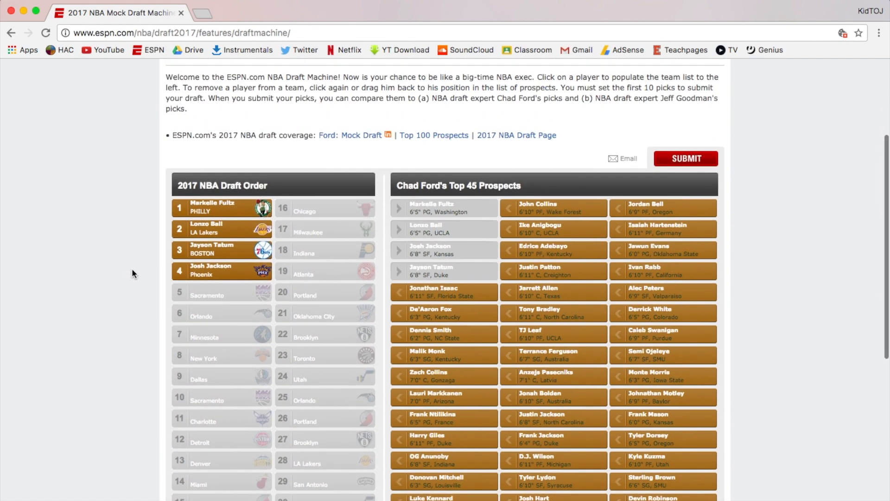
mouse_move(455, 317)
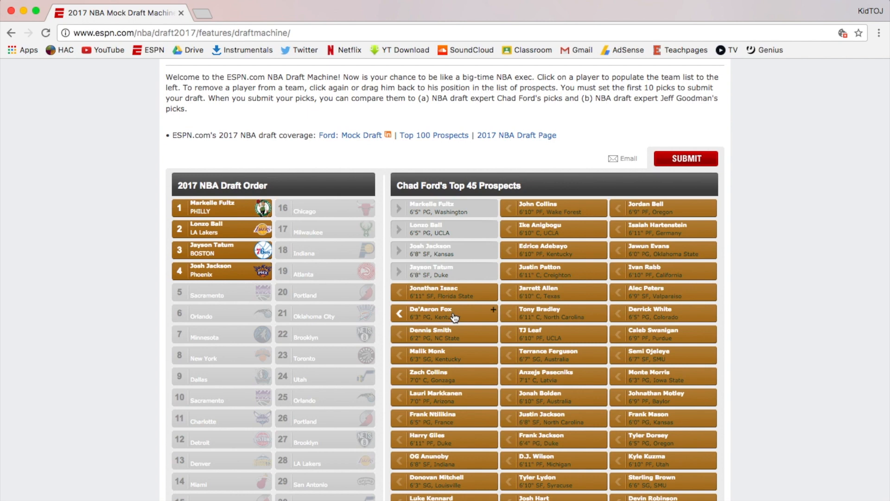
left_click(443, 313)
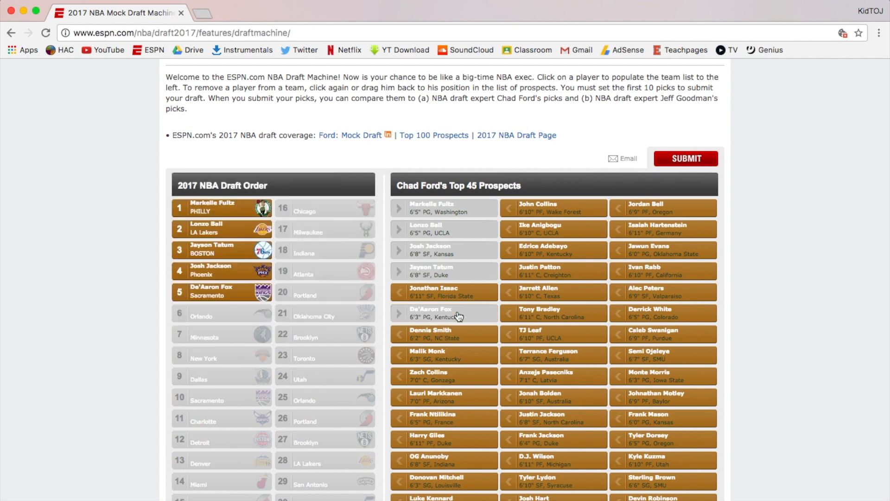
mouse_move(149, 310)
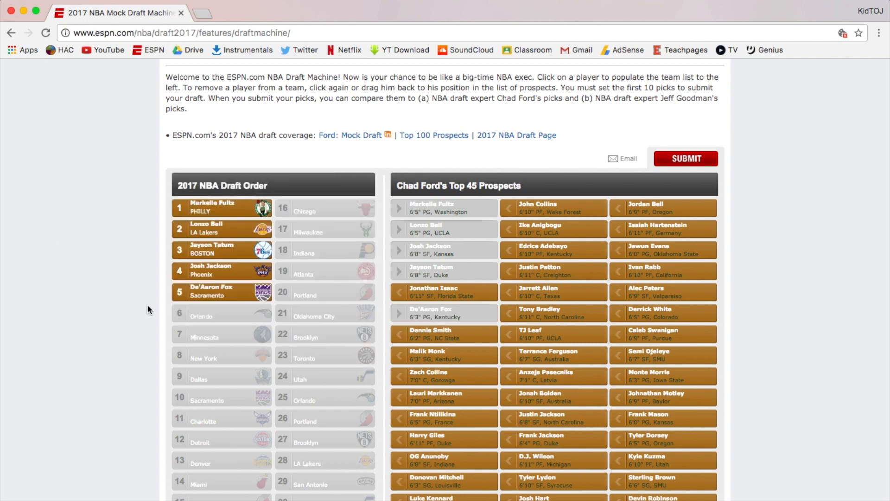
mouse_move(211, 229)
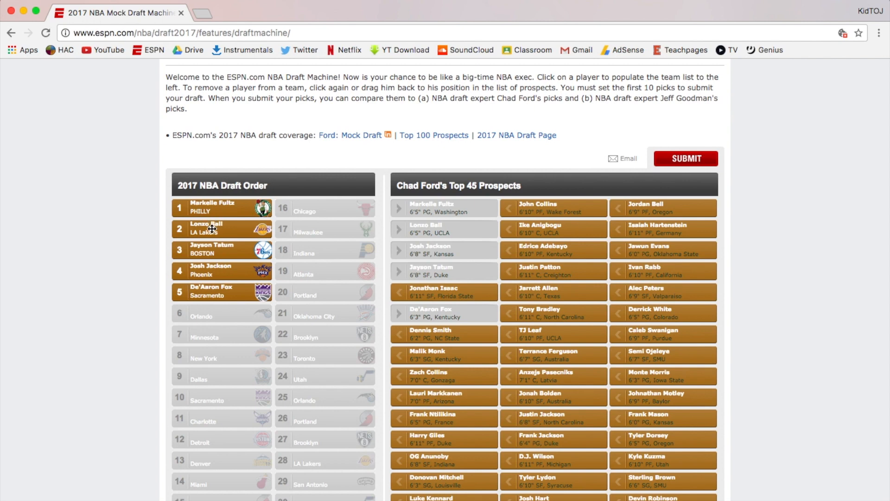
mouse_move(237, 247)
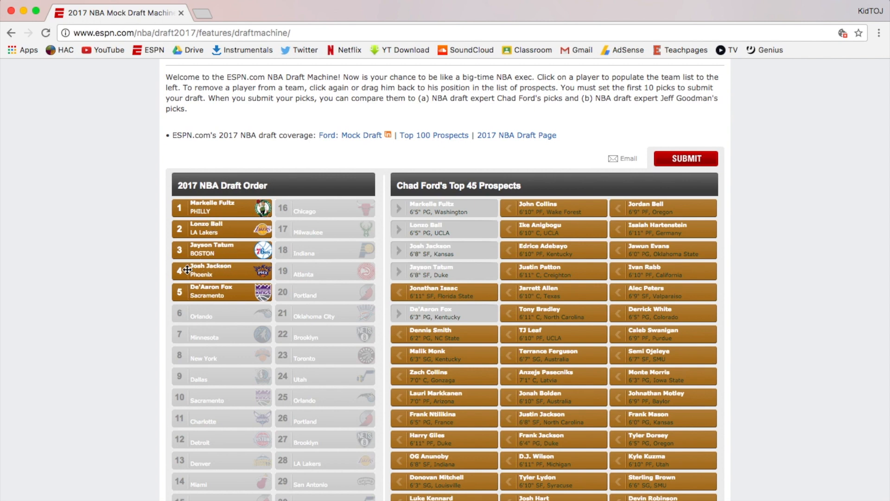
mouse_move(223, 286)
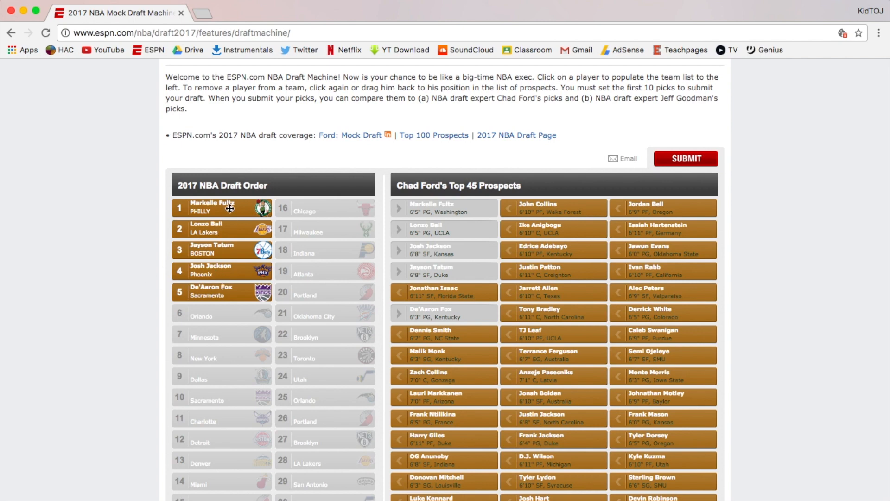
mouse_move(72, 306)
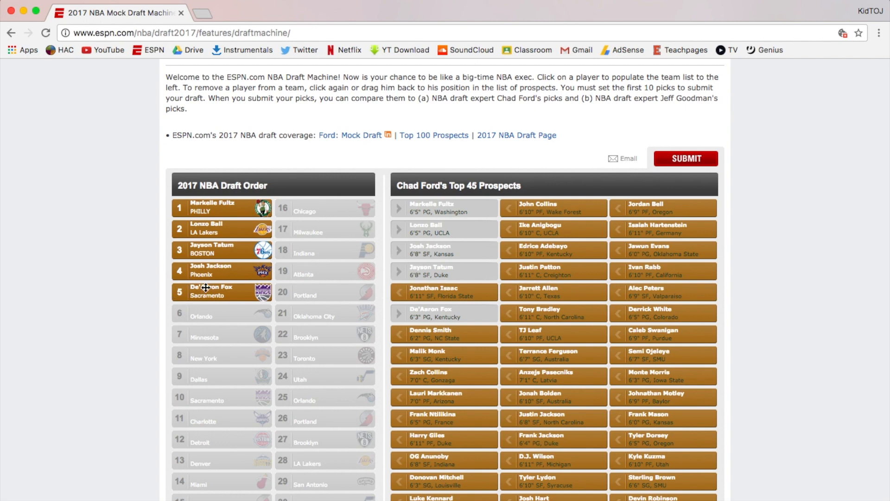
mouse_move(208, 316)
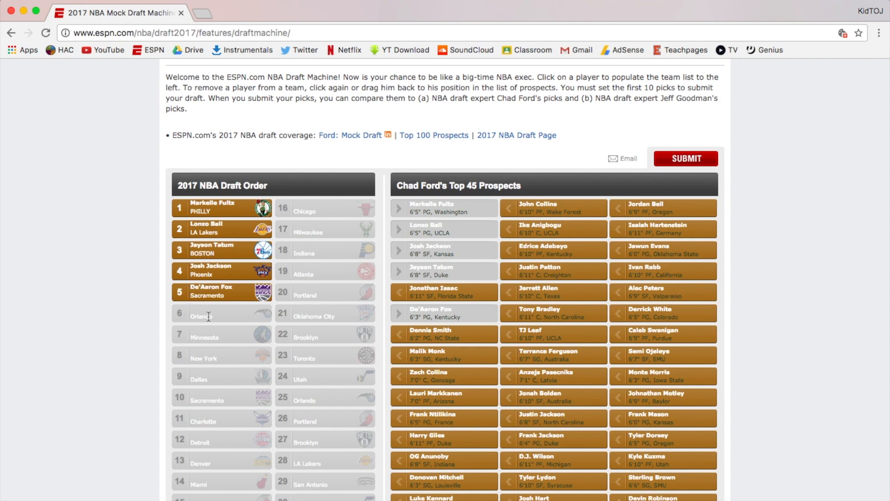
- Scroll the prospects grid to find Jonathan Isaac for Orlando's sixth pick
scroll("down", 3)
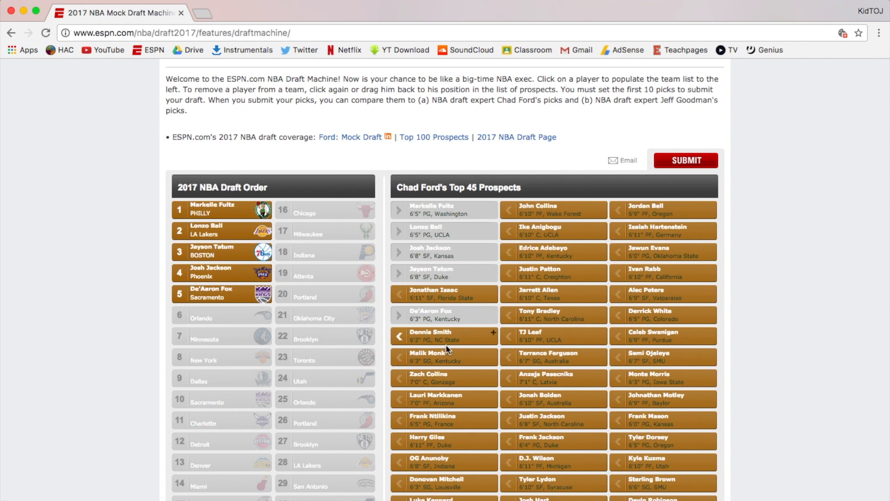
mouse_move(466, 335)
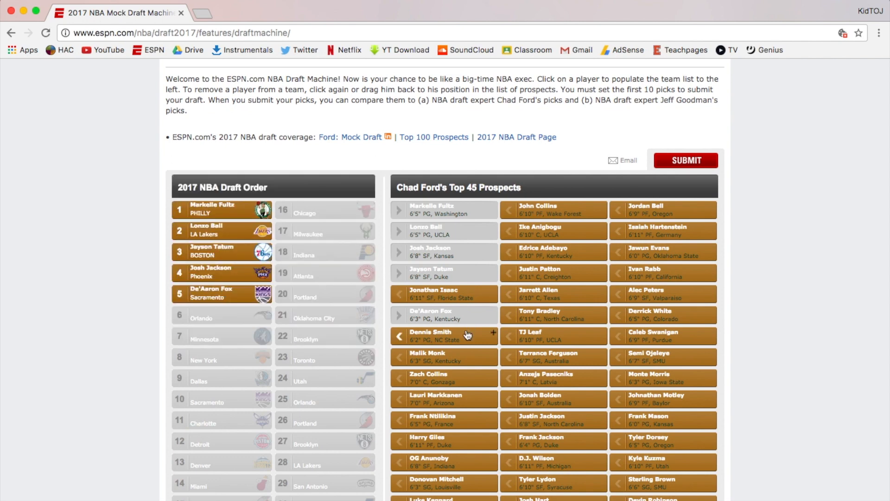
scroll("down", 3)
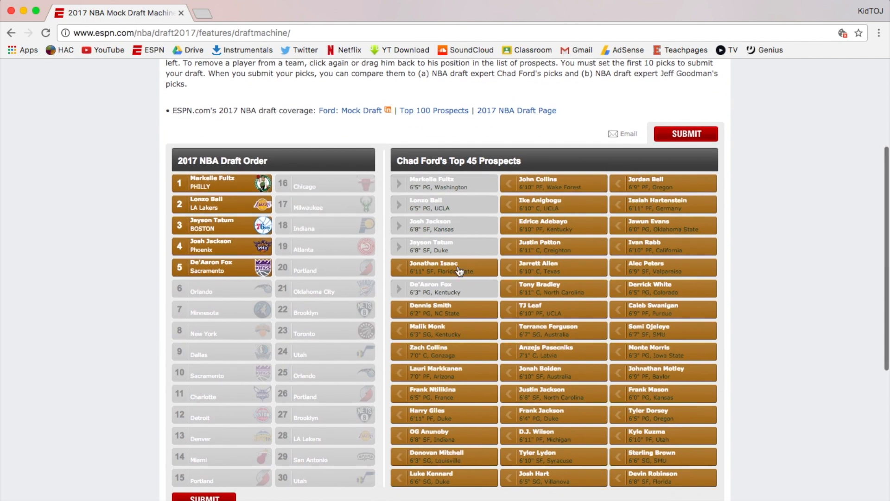
mouse_move(451, 330)
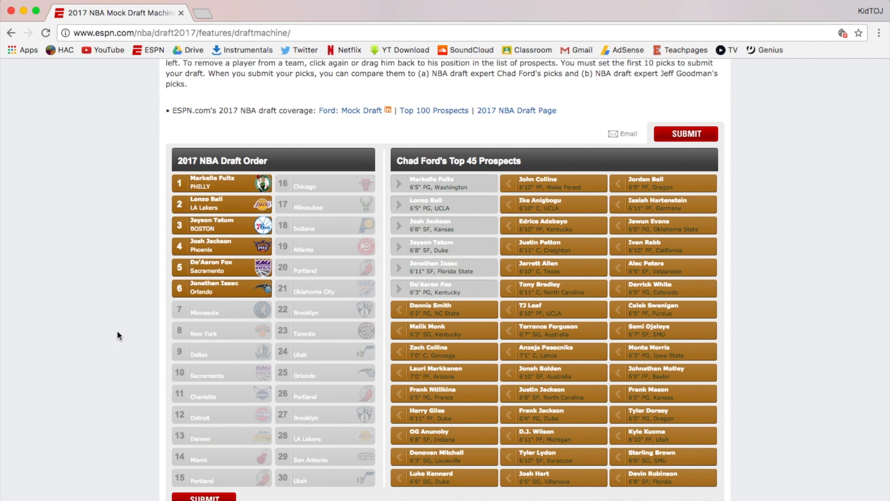
- Scroll the prospects list to find Lauri Markkanen for Minnesota's seventh pick
scroll("down", 3)
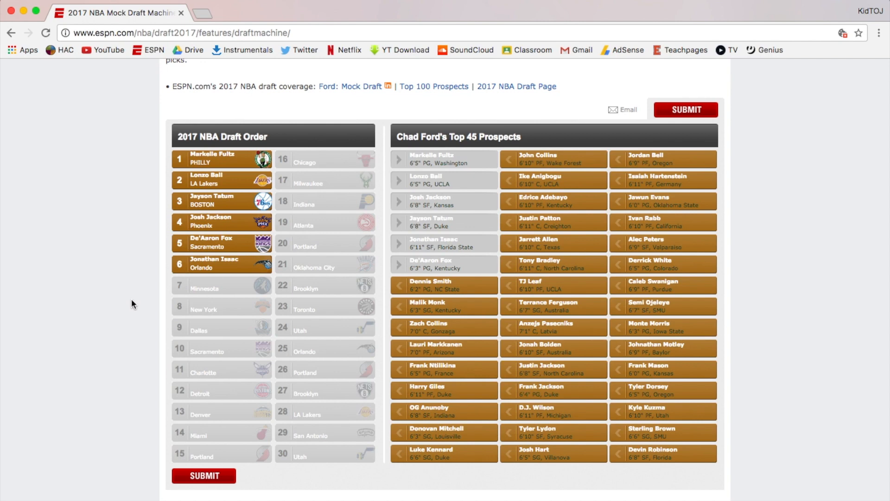
mouse_move(241, 300)
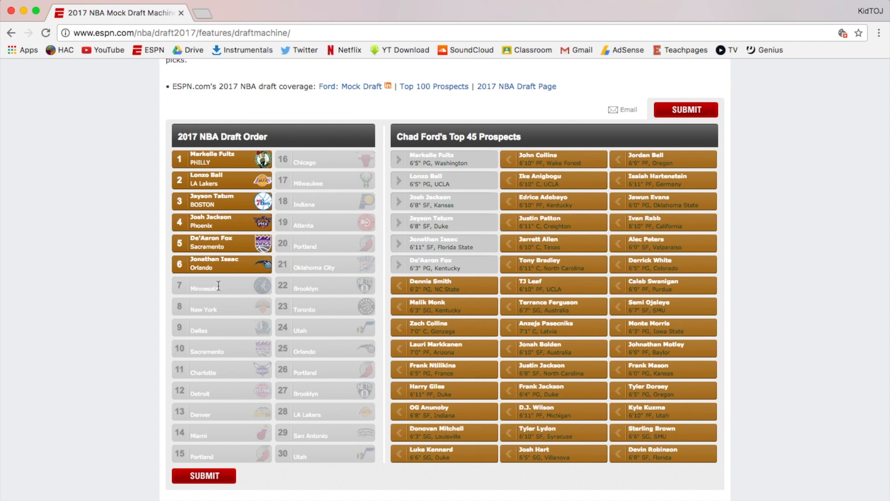
scroll("down", 3)
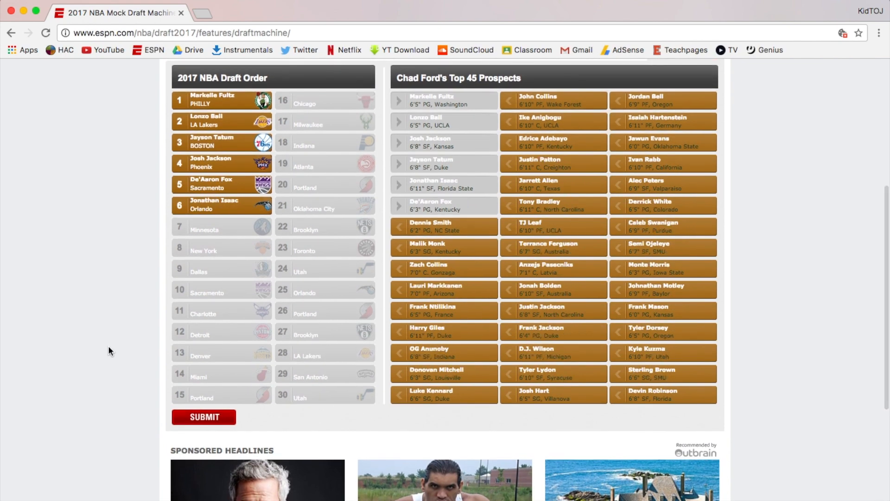
mouse_move(253, 282)
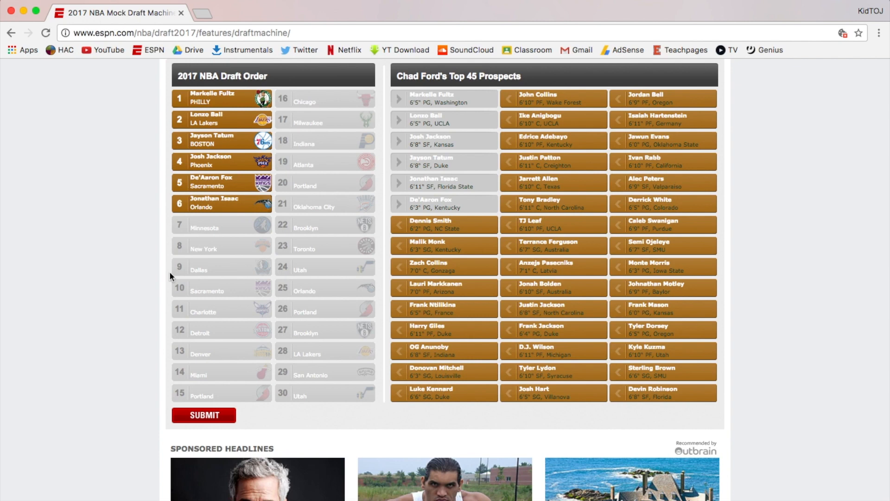
mouse_move(137, 240)
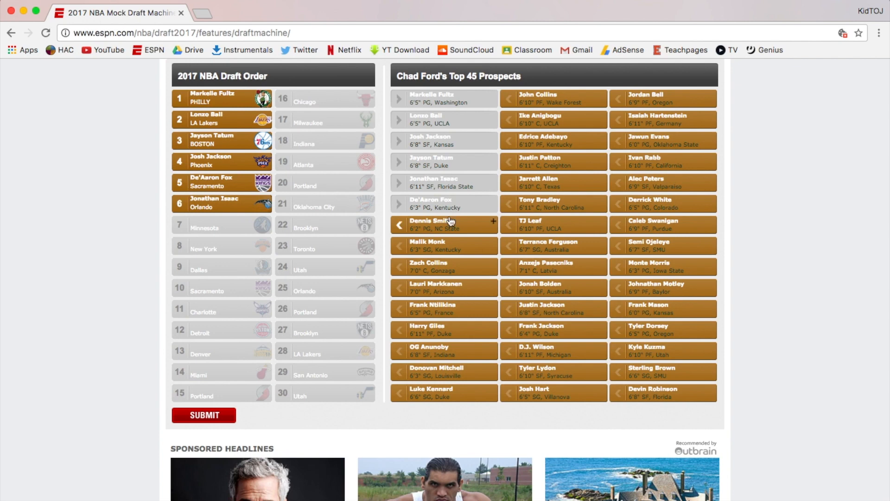
mouse_move(459, 229)
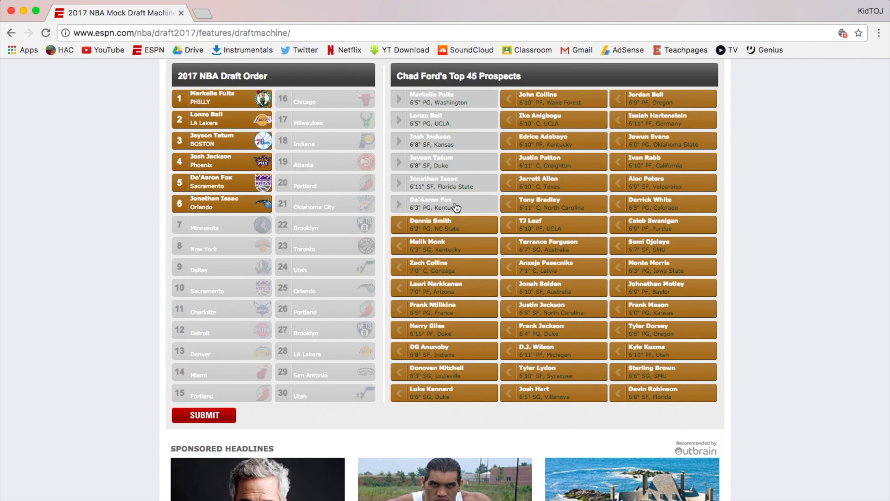
mouse_move(188, 301)
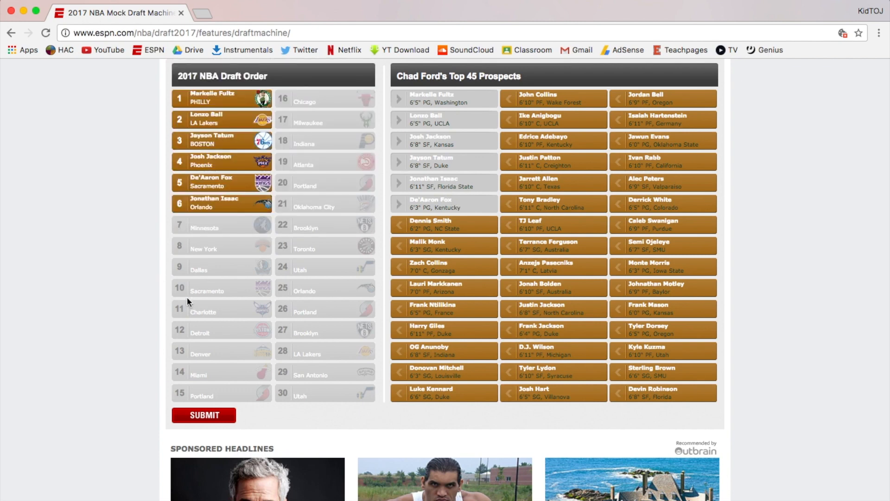
mouse_move(442, 294)
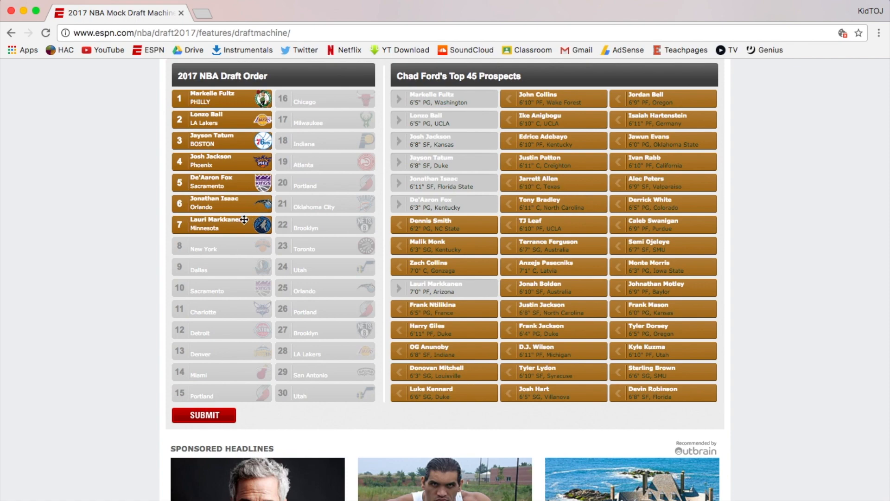
- Scroll the prospects grid to find Frank Ntilikina for New York's eighth pick
scroll("down", 3)
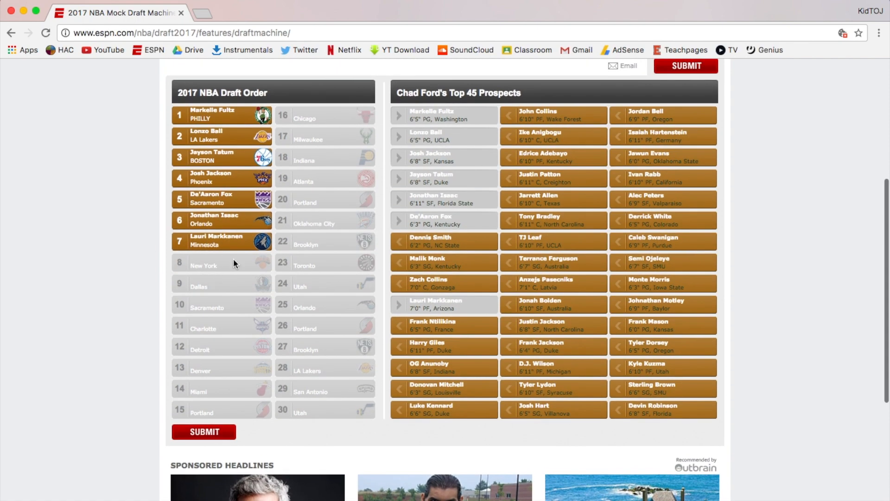
mouse_move(181, 276)
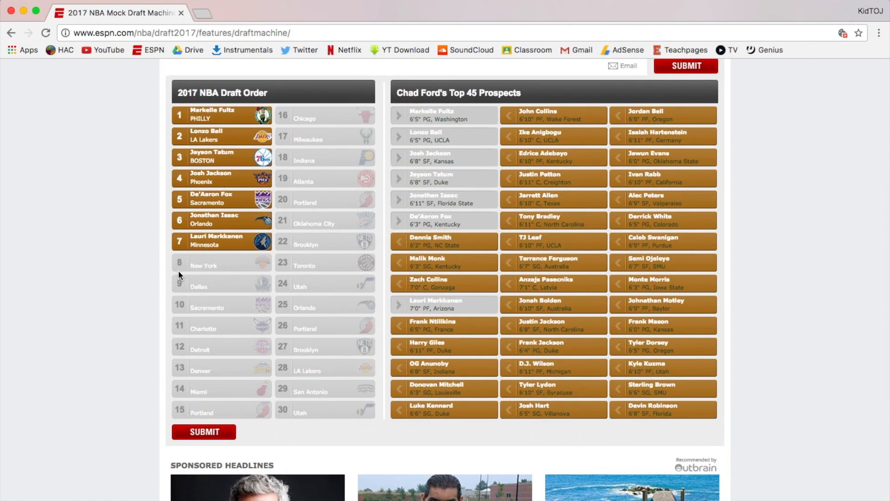
mouse_move(448, 346)
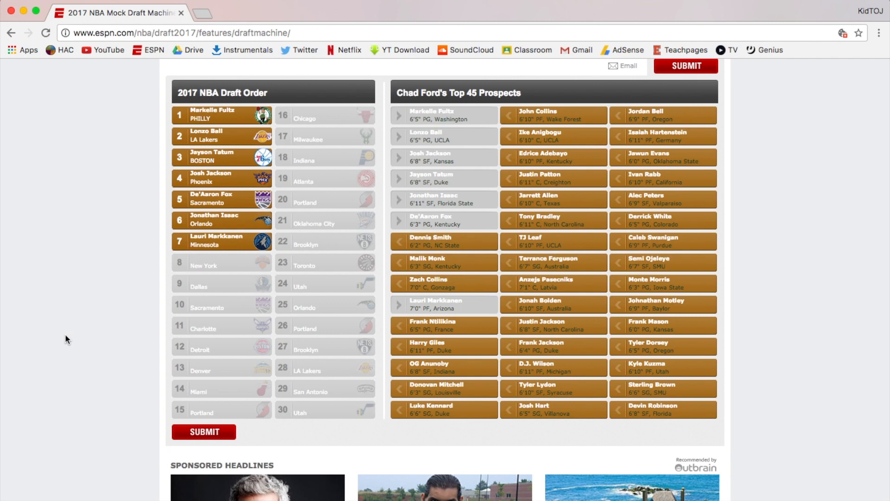
mouse_move(434, 240)
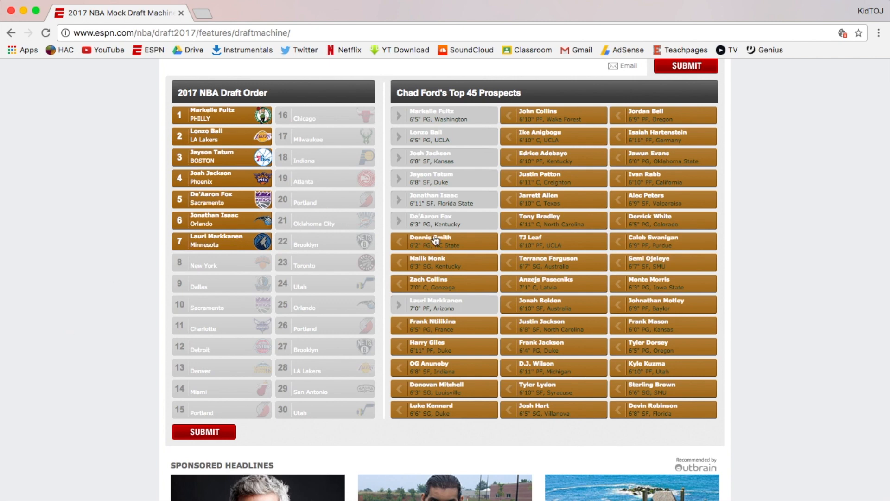
mouse_move(451, 197)
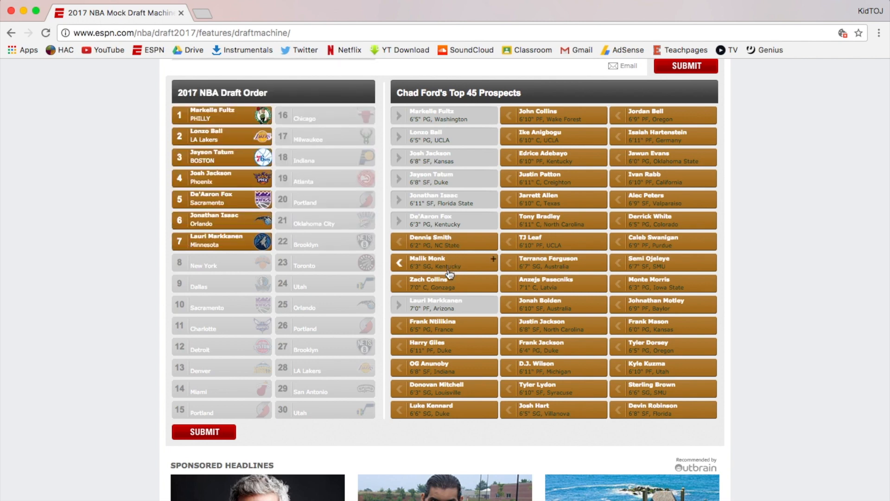
mouse_move(440, 329)
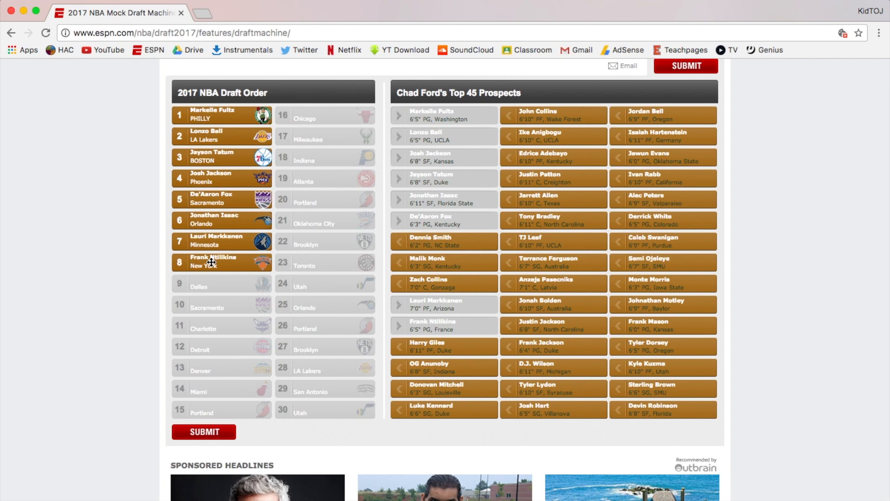
mouse_move(235, 244)
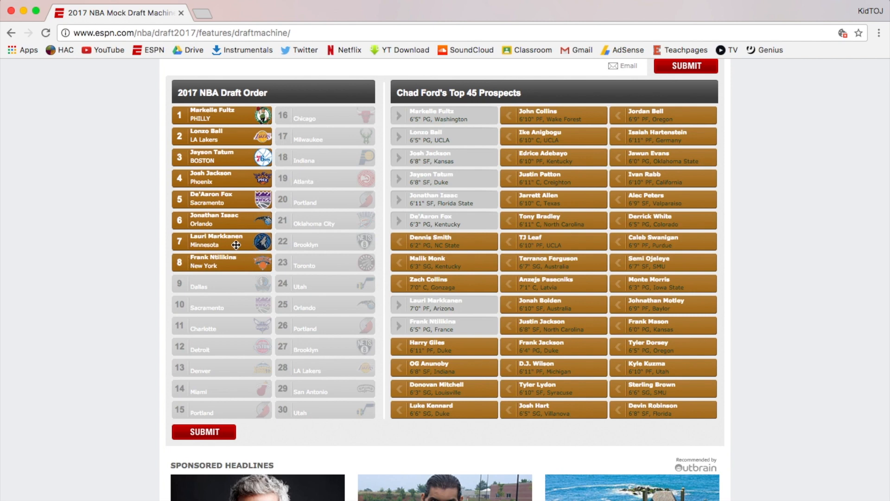
mouse_move(220, 262)
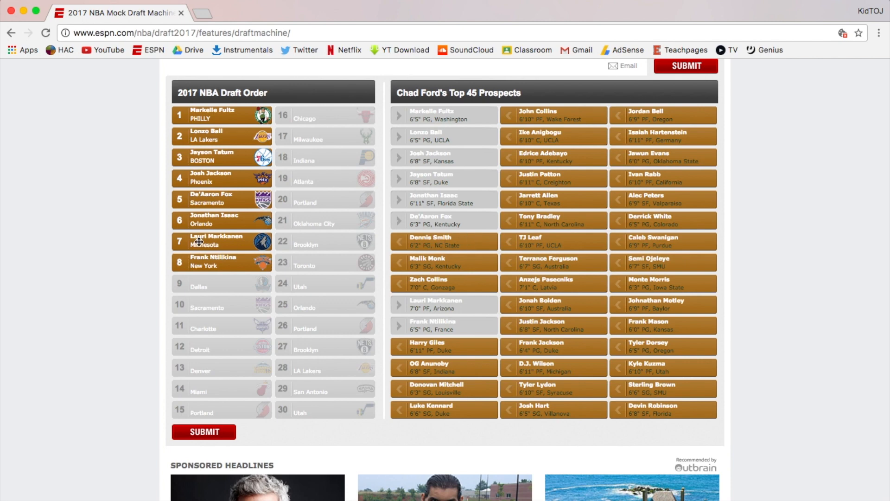
mouse_move(450, 155)
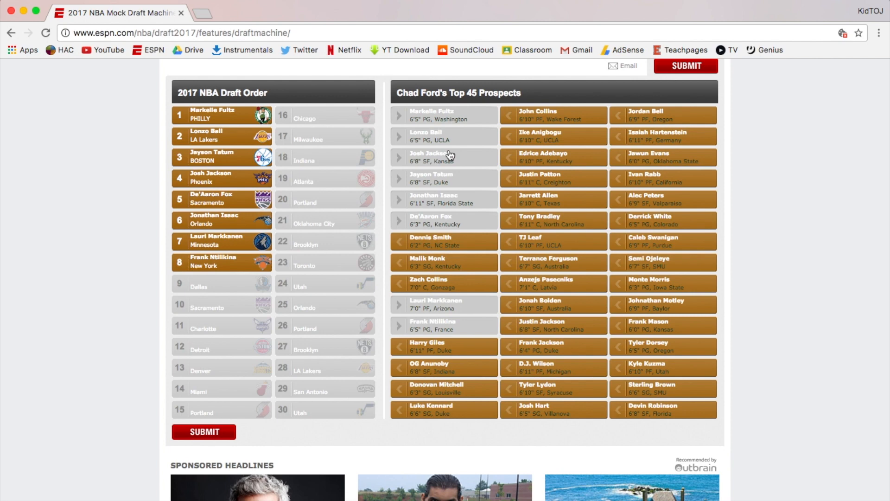
mouse_move(237, 290)
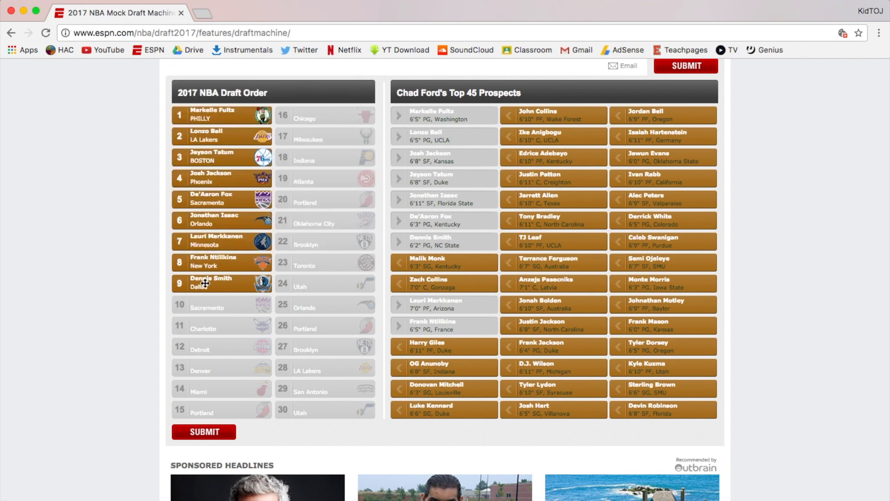
mouse_move(226, 306)
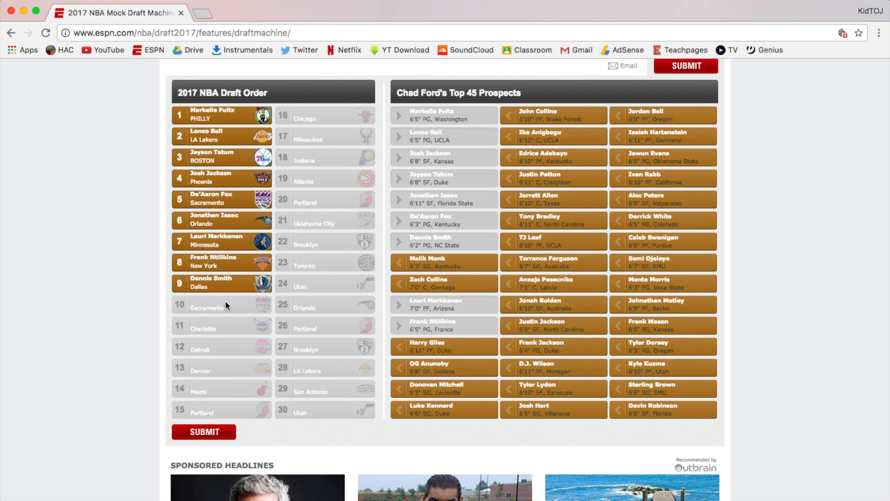
mouse_move(460, 236)
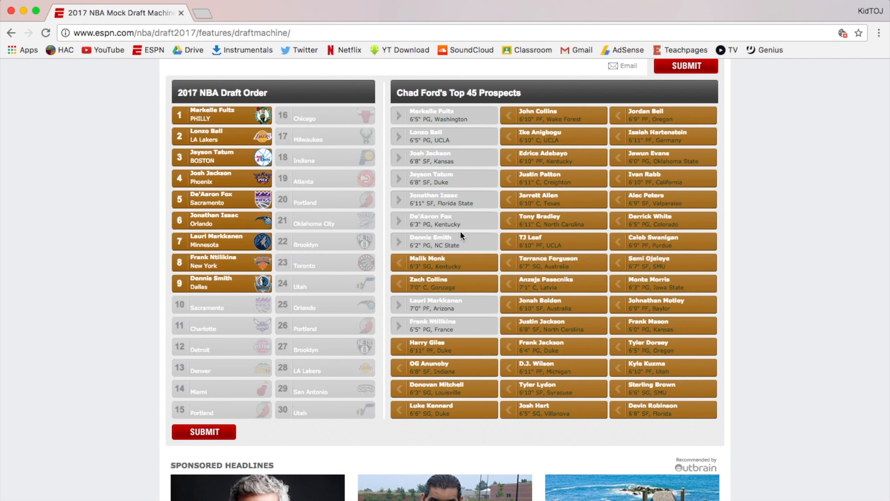
mouse_move(257, 275)
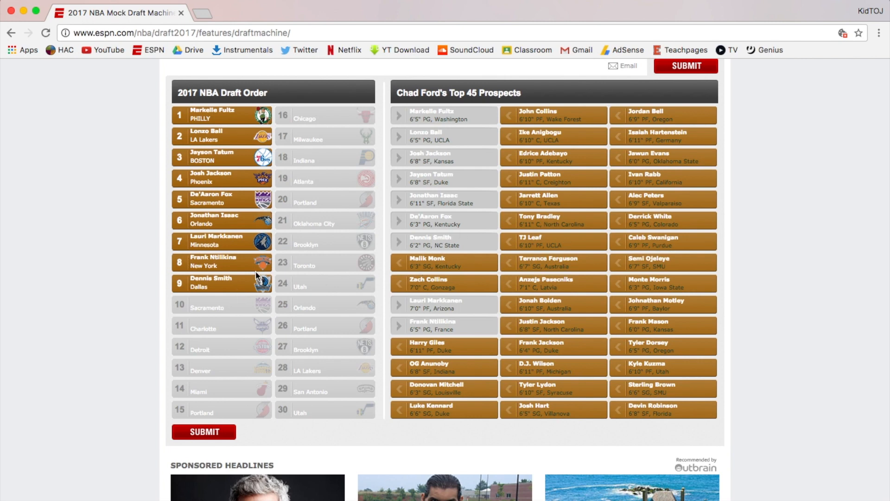
mouse_move(465, 200)
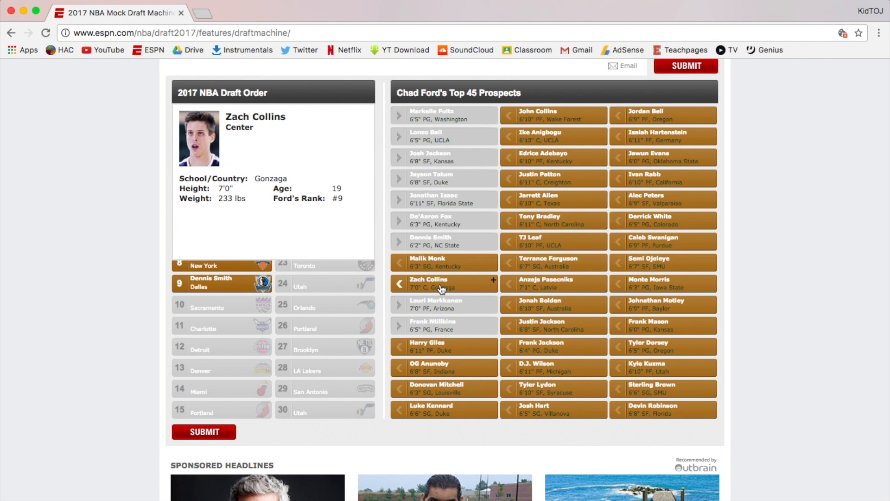
- Draft Zach Collins with Sacramento's tenth pick
scroll("up", 3)
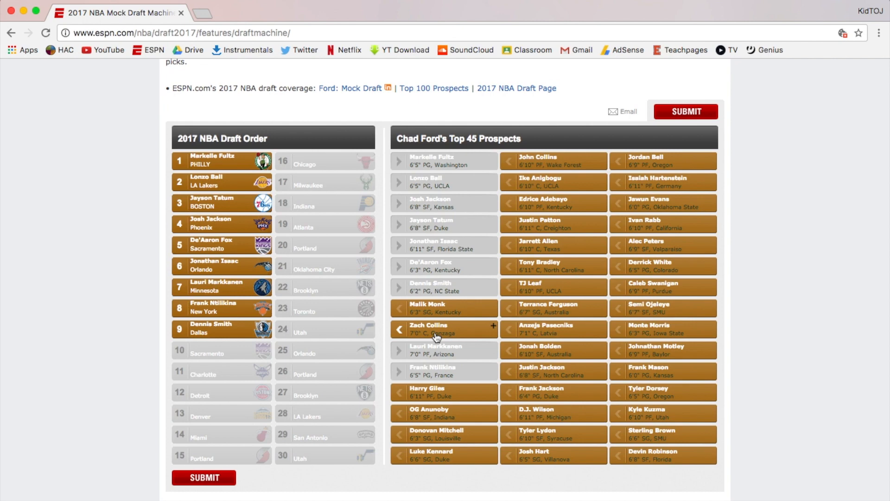
left_click(442, 328)
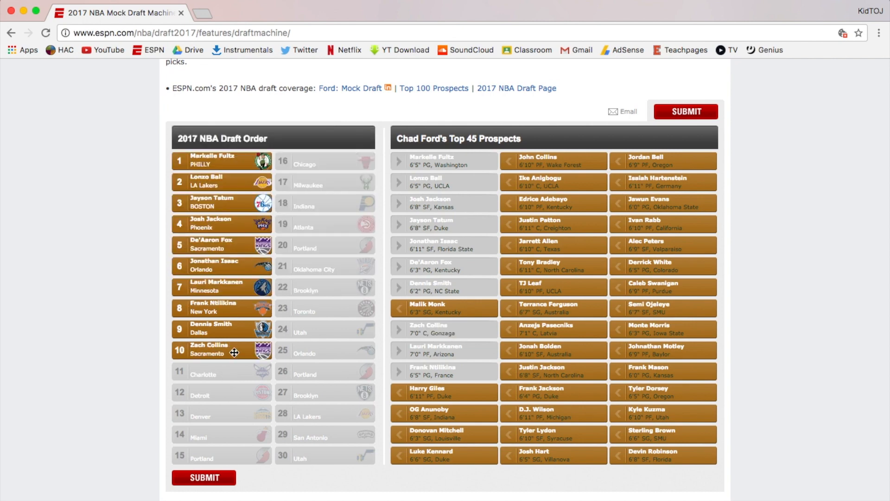
- Scroll the prospects grid to find Malik Monk for Charlotte's eleventh pick
scroll("down", 3)
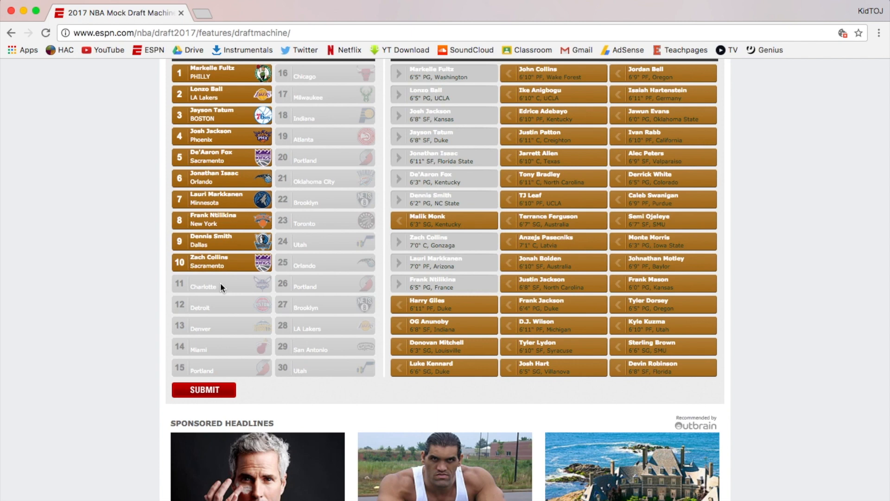
mouse_move(339, 268)
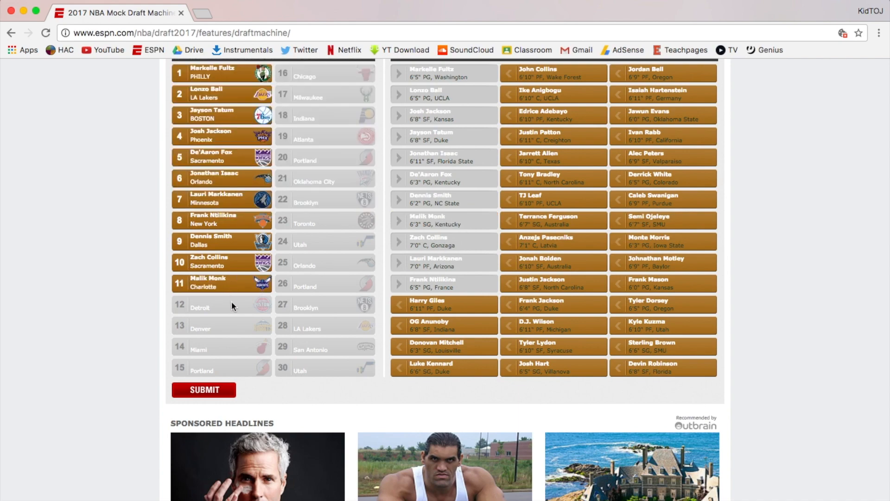
scroll("up", 3)
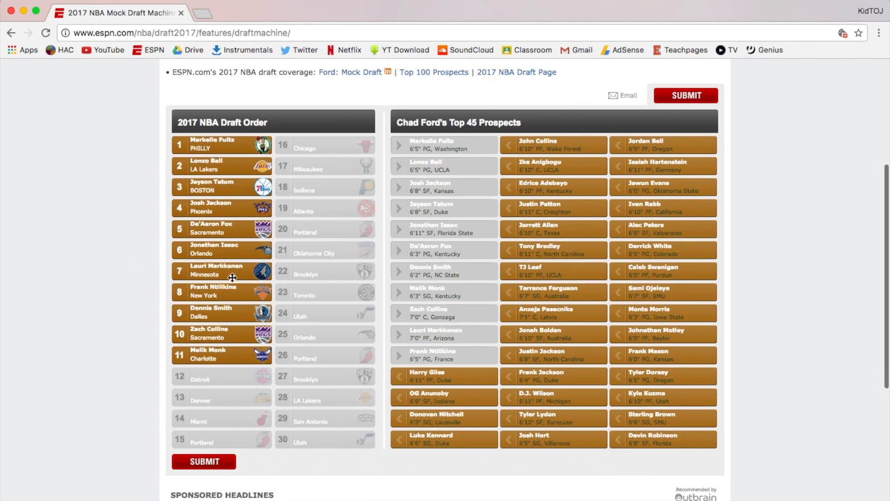
mouse_move(238, 359)
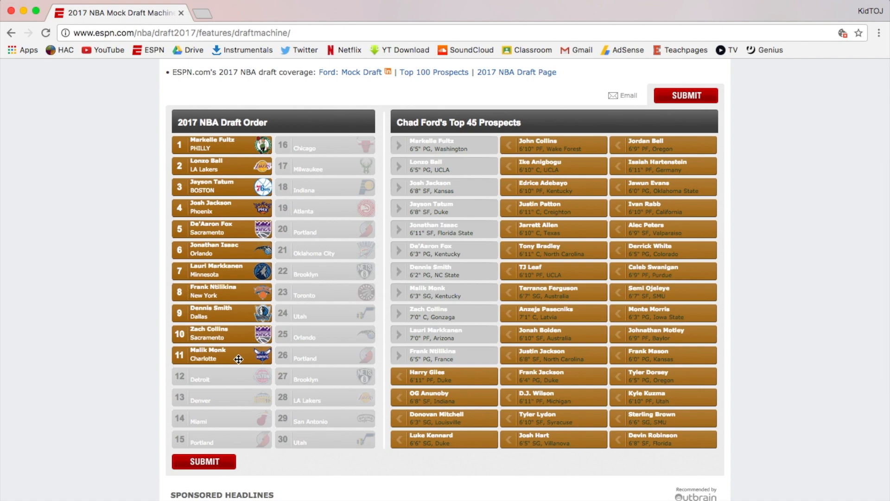
scroll("up", 3)
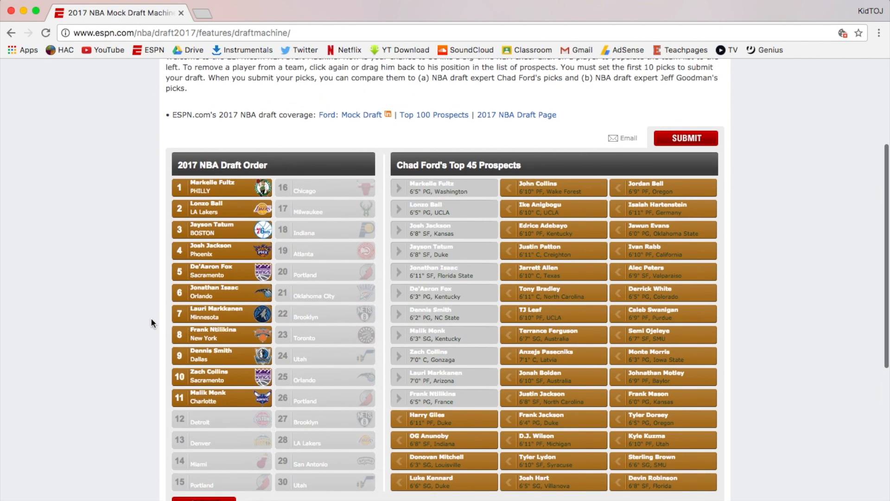
scroll("up", 3)
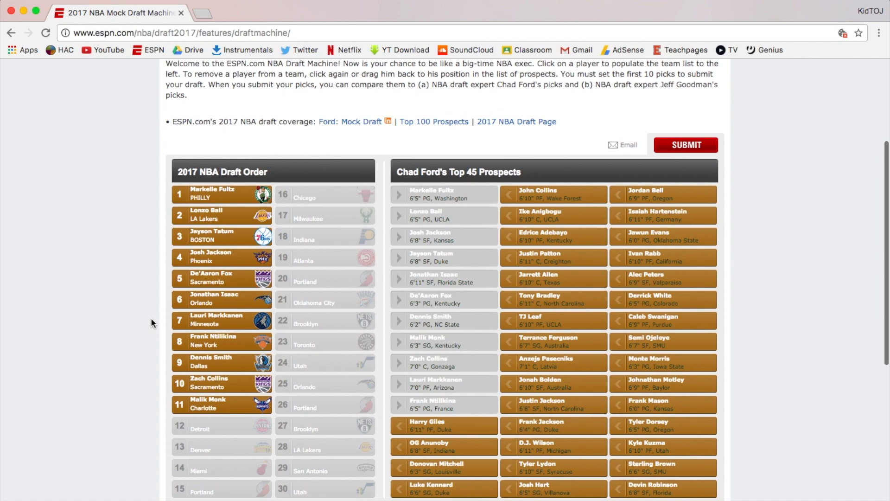
scroll("down", 3)
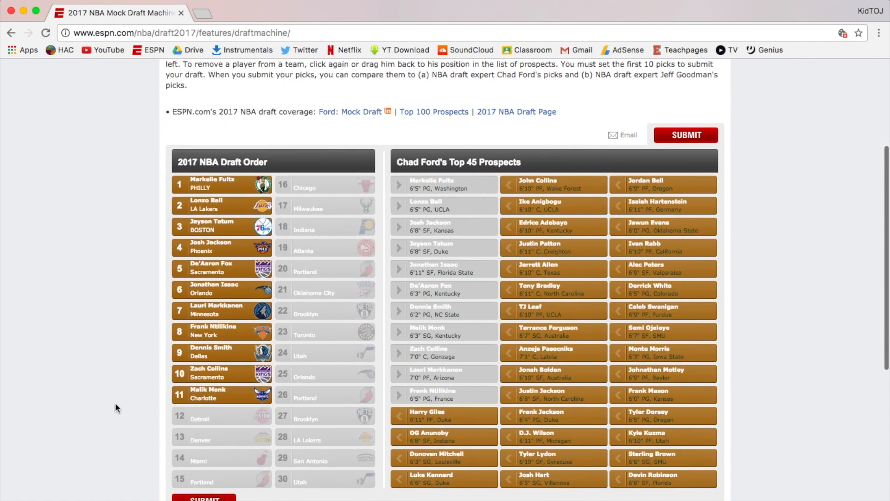
scroll("up", 3)
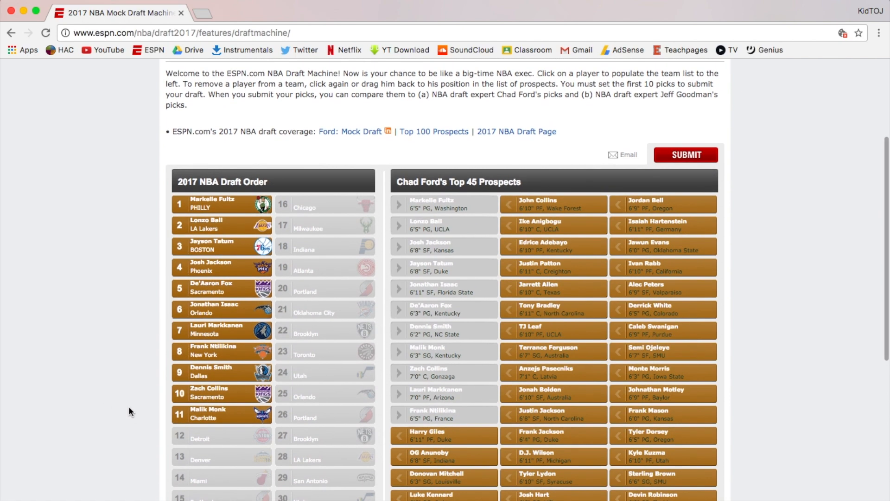
mouse_move(491, 355)
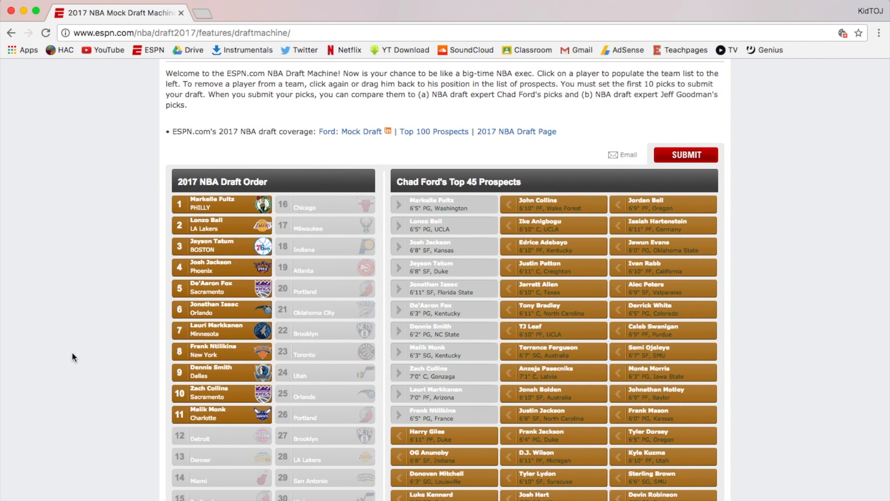
scroll("down", 3)
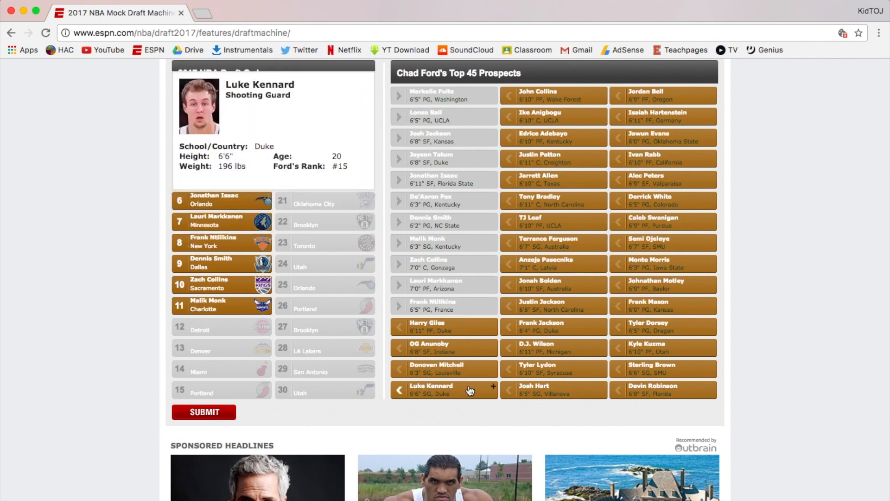
scroll("up", 3)
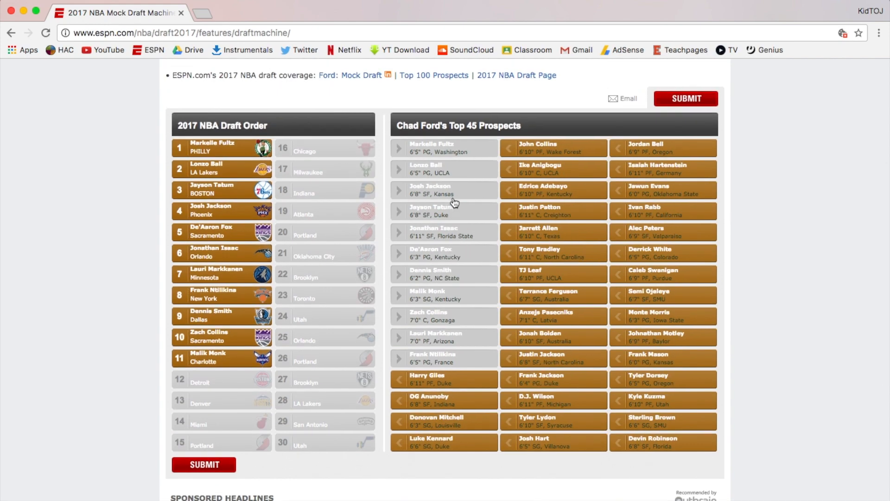
scroll("down", 3)
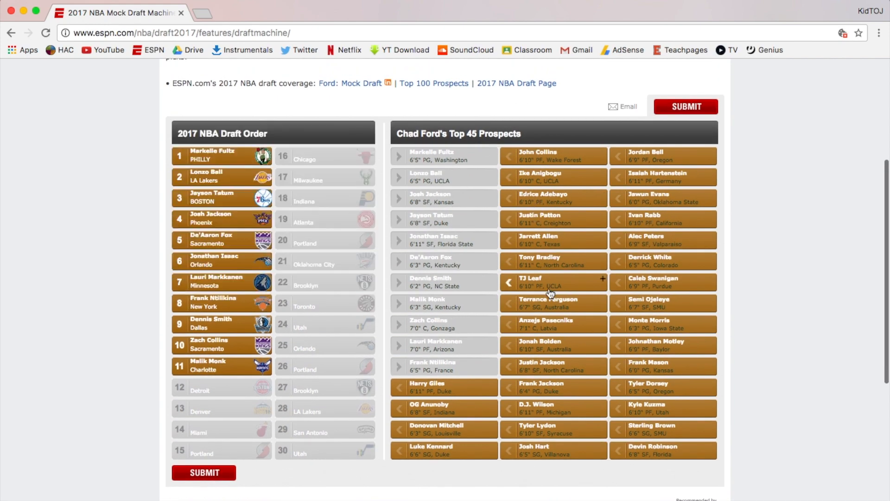
mouse_move(551, 453)
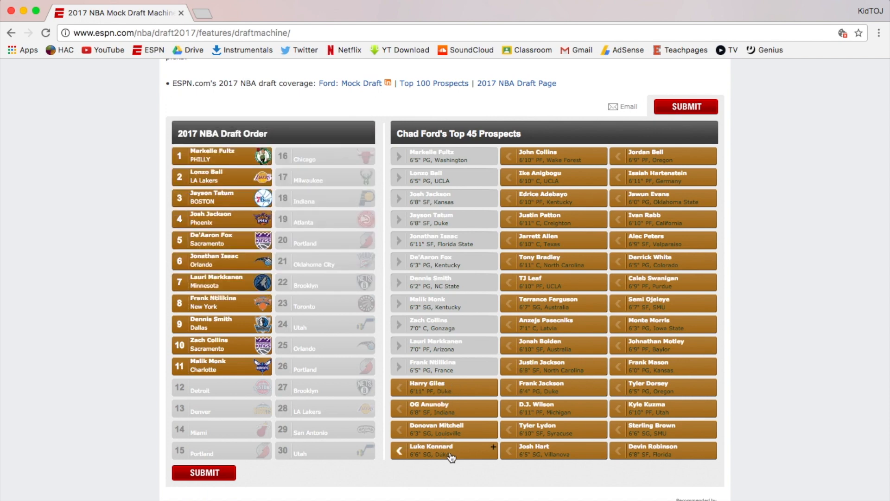
mouse_move(559, 199)
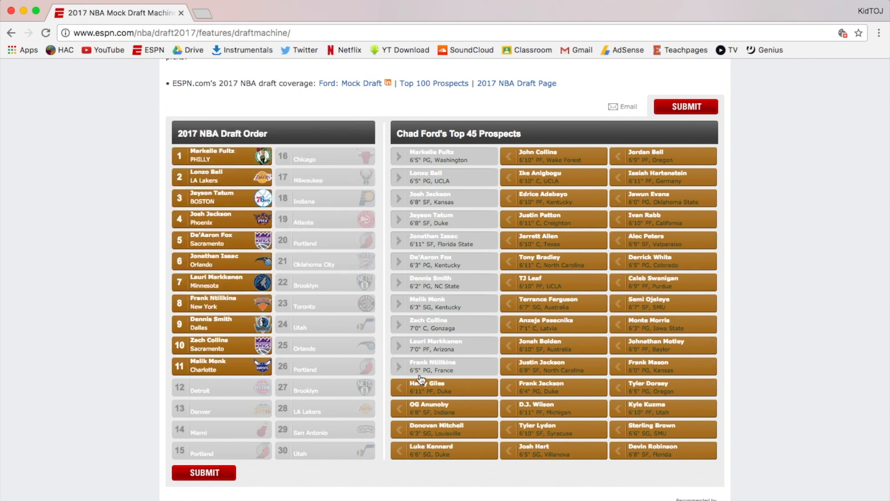
left_click(443, 387)
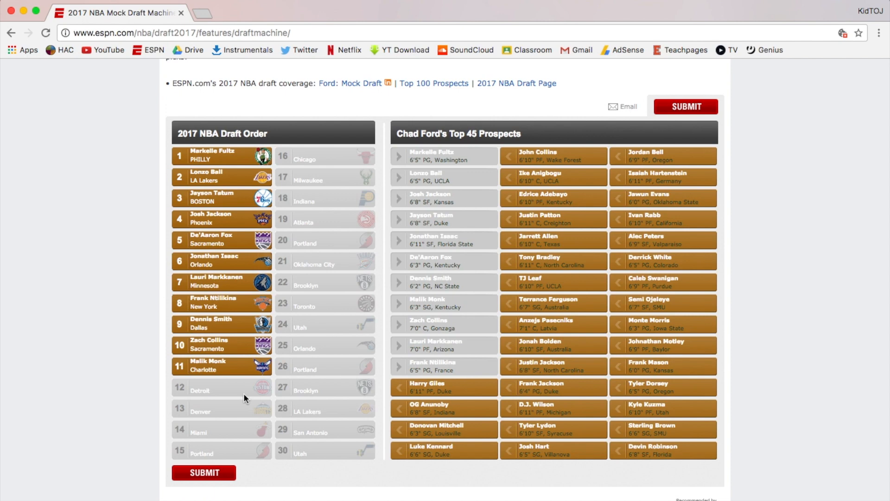
mouse_move(445, 404)
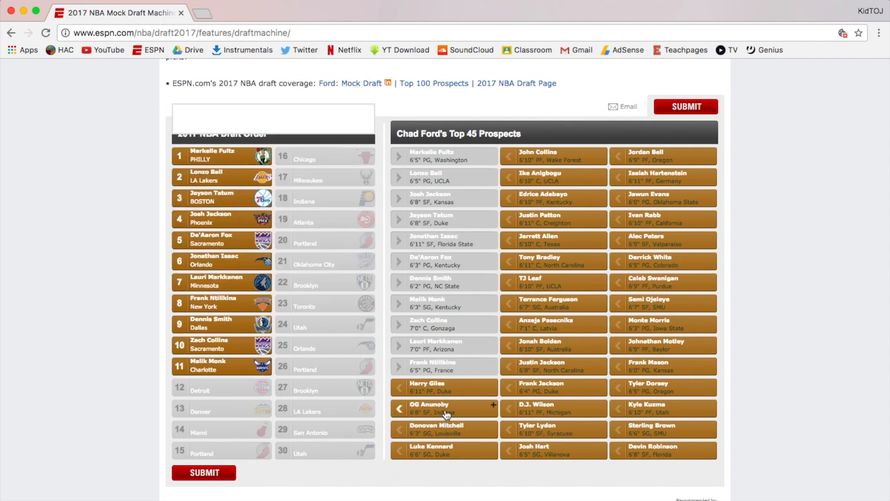
- Draft Harry Giles with pick 12 for Detroit
left_click(442, 407)
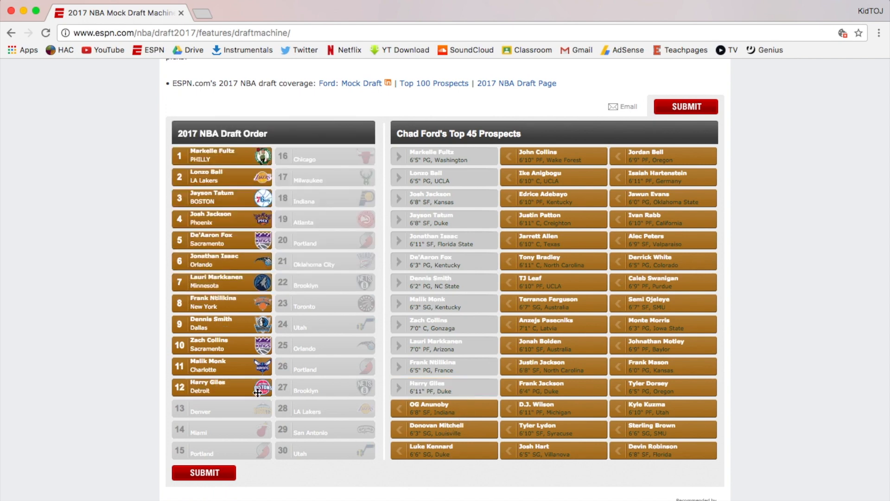
scroll("down", 3)
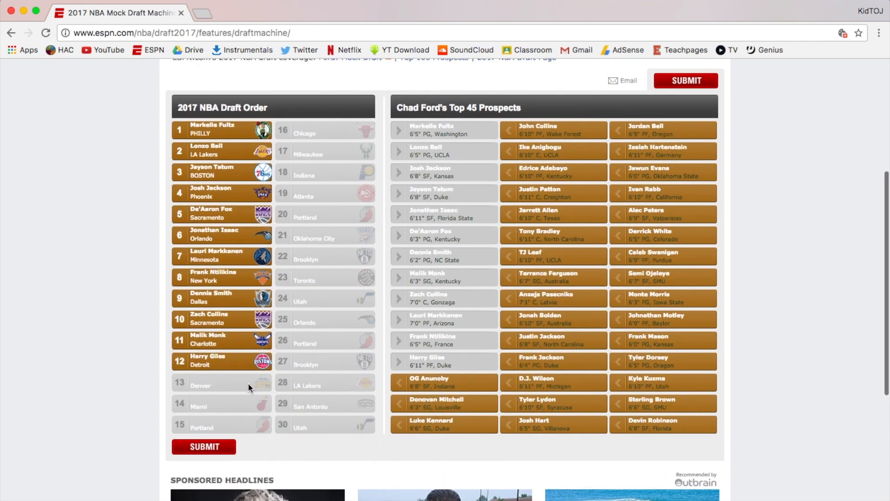
mouse_move(275, 383)
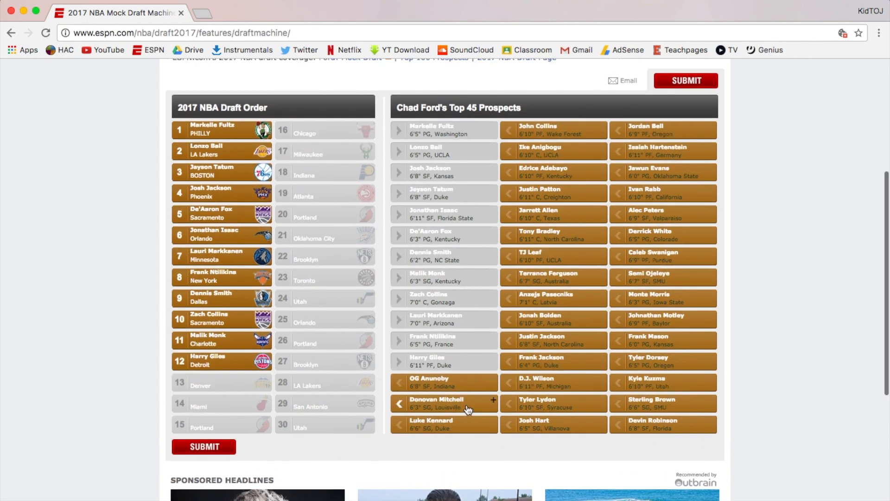
mouse_move(464, 435)
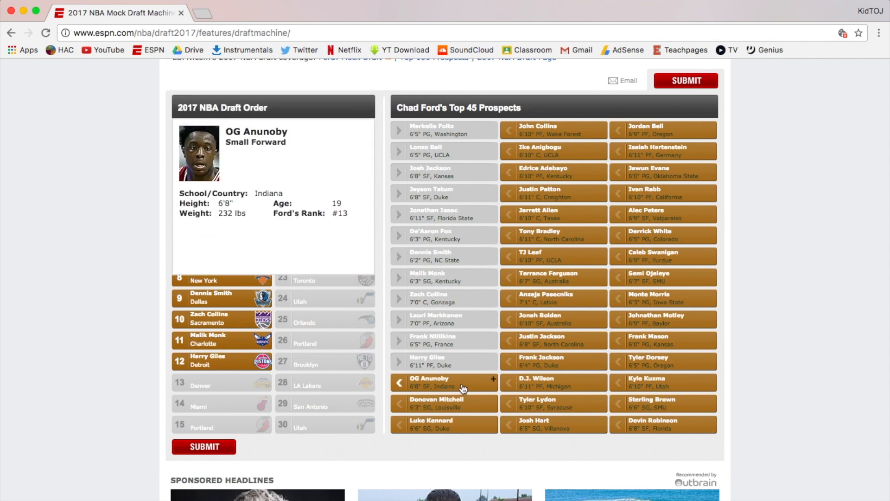
- Scroll the prospects list up while picking OG Anunoby for Denver at 13
scroll("up", 3)
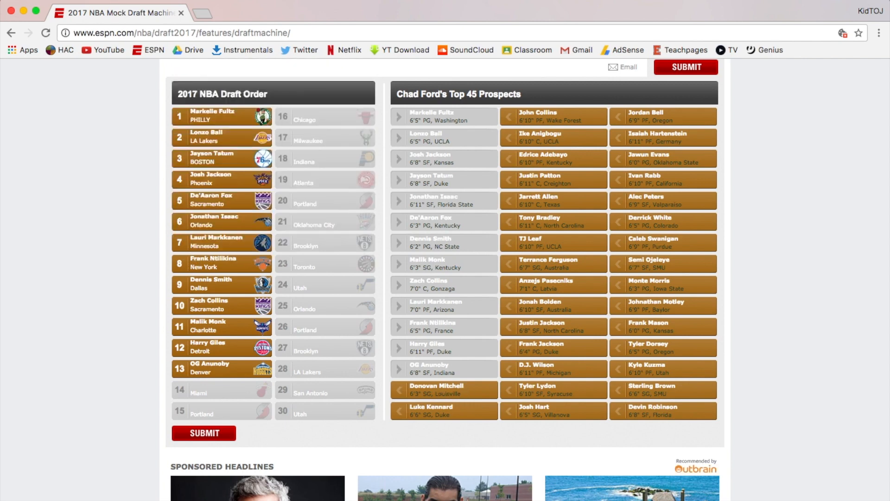
mouse_move(626, 448)
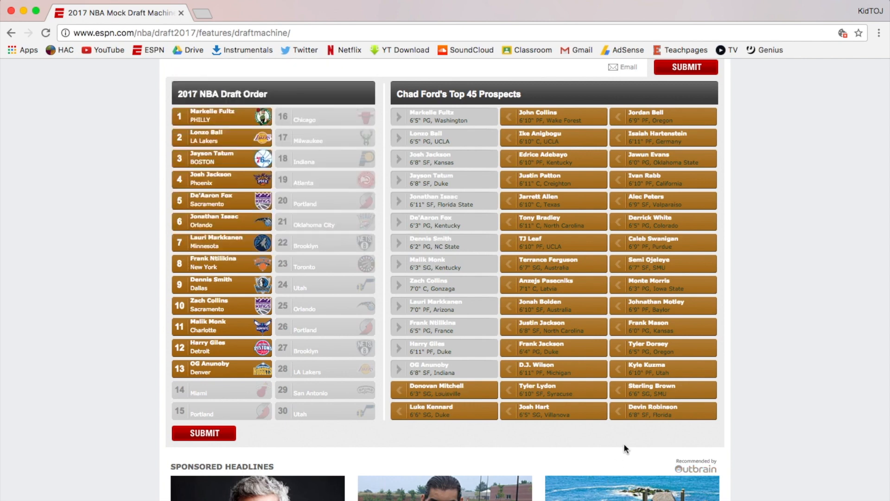
mouse_move(594, 469)
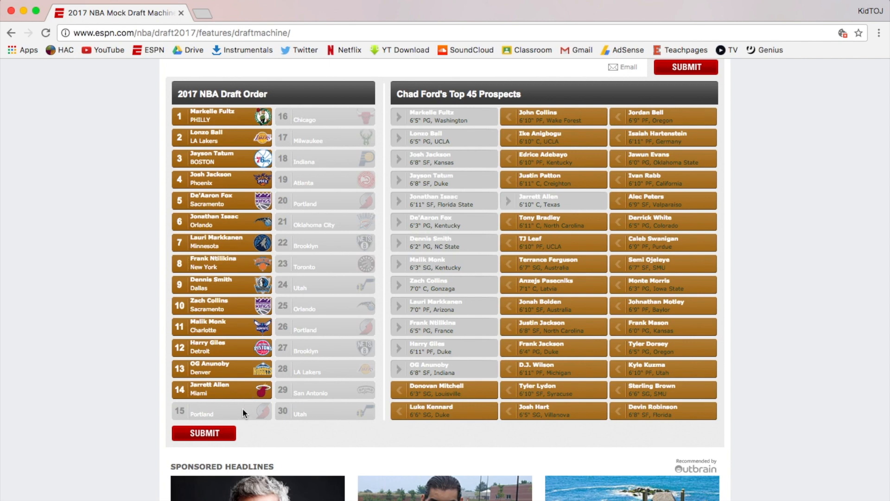
mouse_move(248, 406)
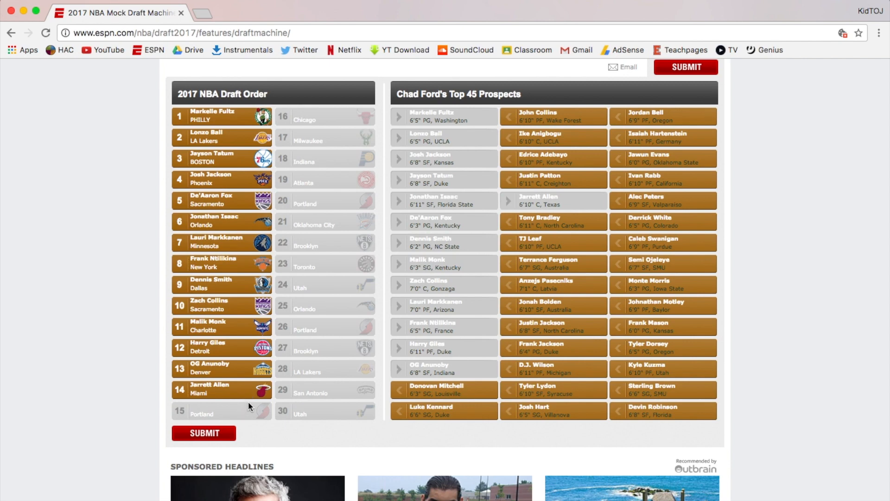
mouse_move(464, 424)
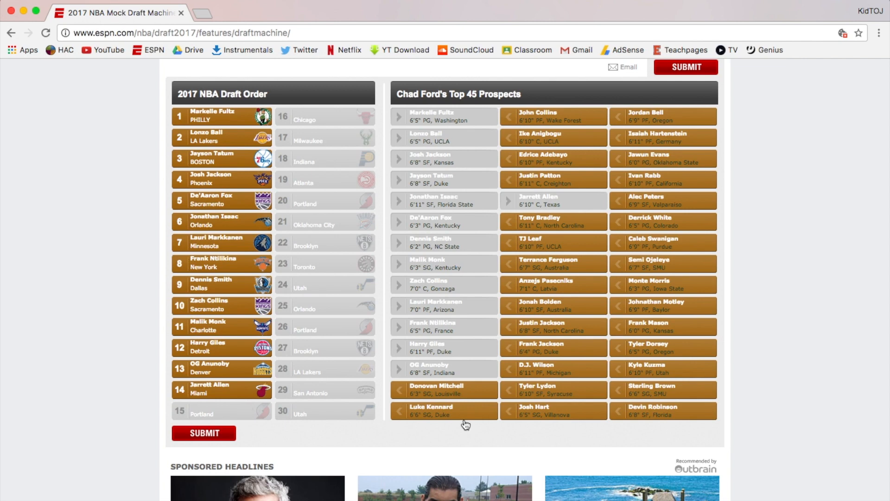
mouse_move(553, 116)
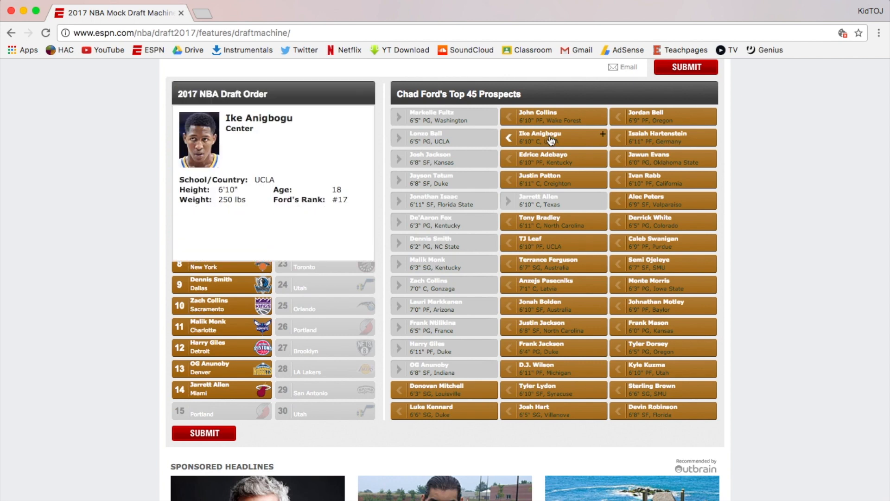
- Draft John Collins at pick 15 for Portland and submit the mock draft
left_click(551, 116)
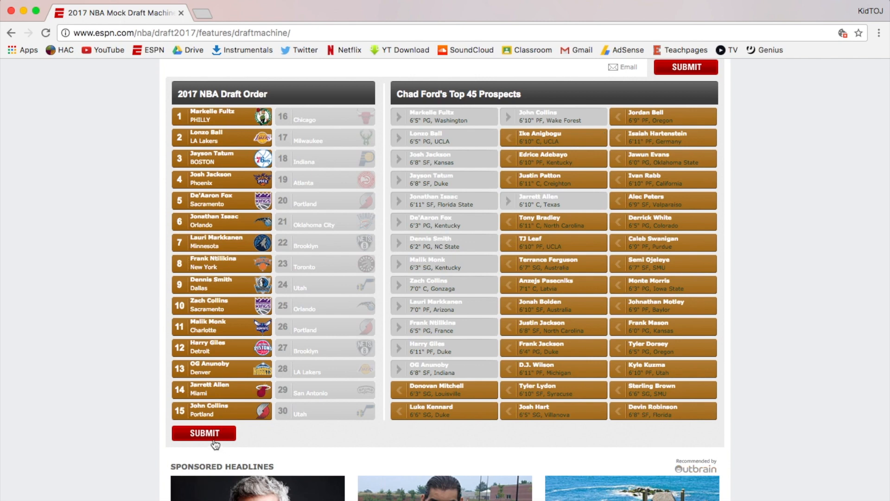
left_click(203, 433)
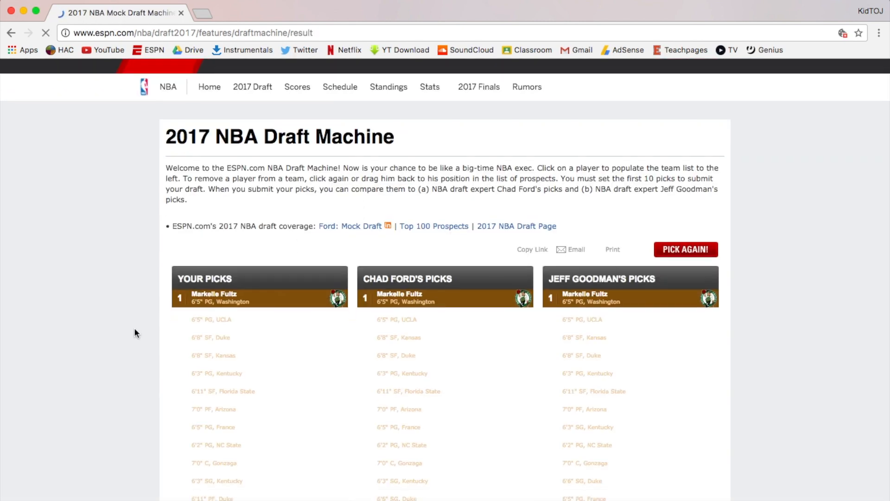
scroll("down", 3)
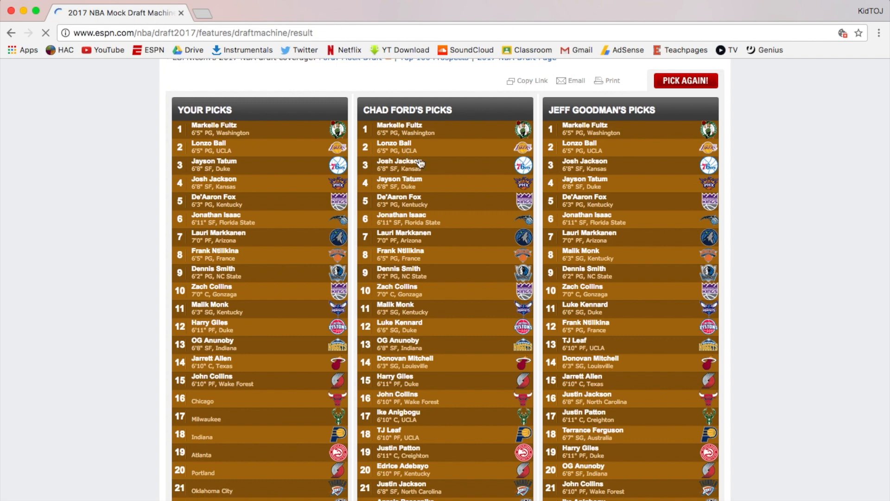
mouse_move(601, 117)
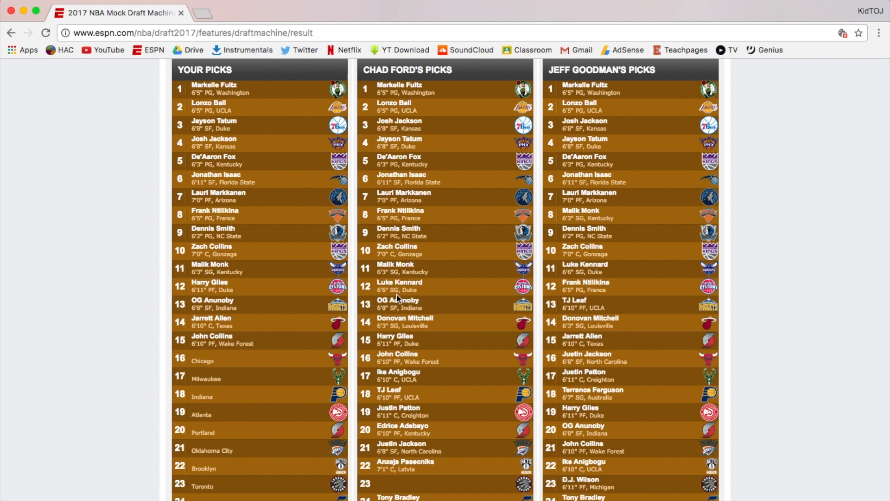
mouse_move(415, 268)
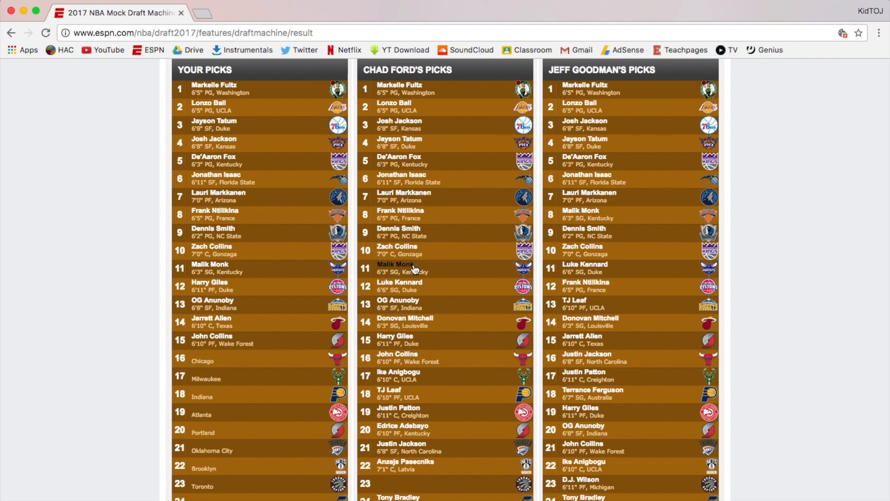
mouse_move(215, 236)
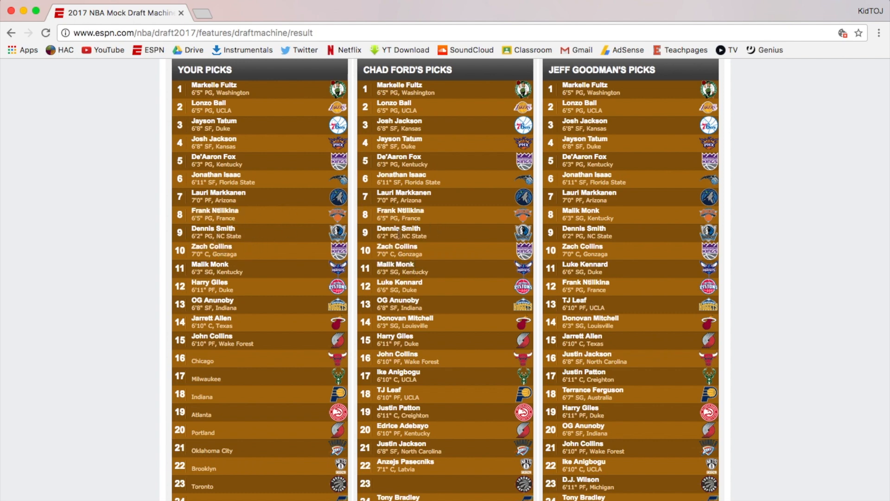
mouse_move(521, 289)
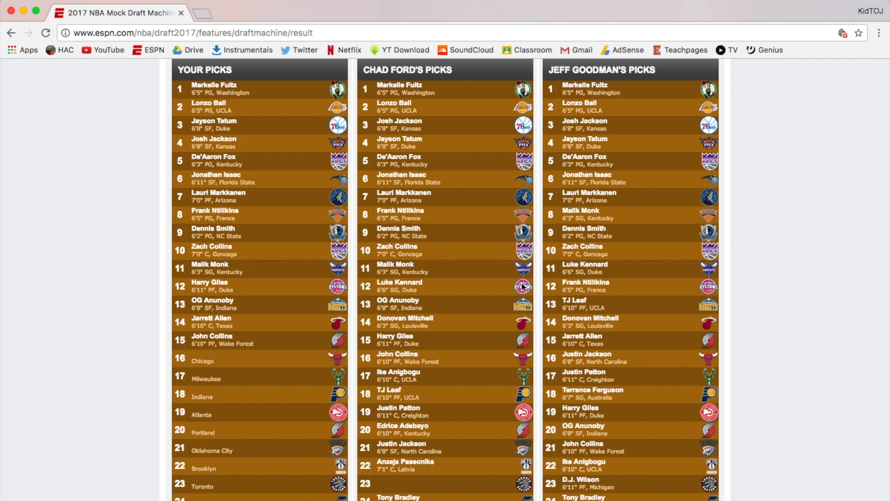
mouse_move(640, 202)
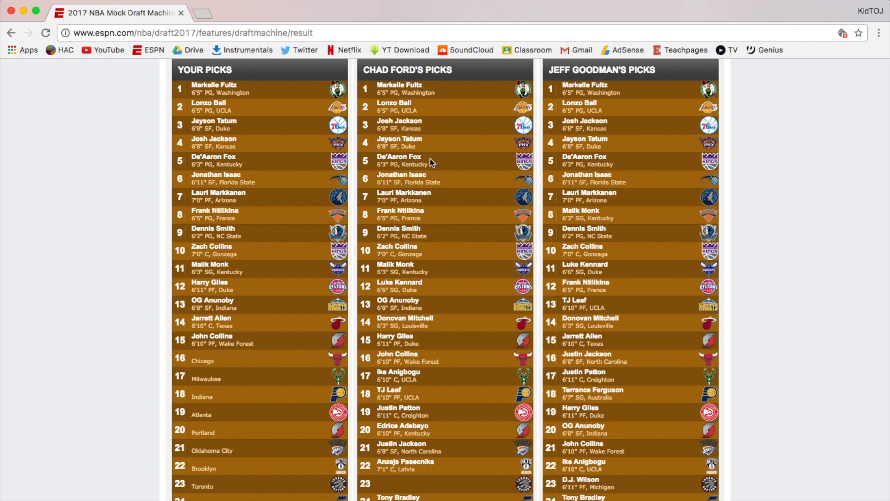
mouse_move(437, 217)
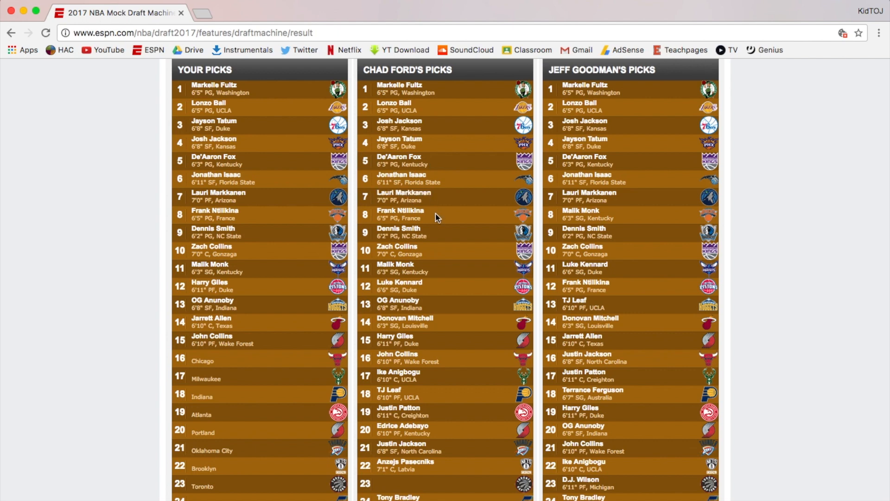
mouse_move(397, 264)
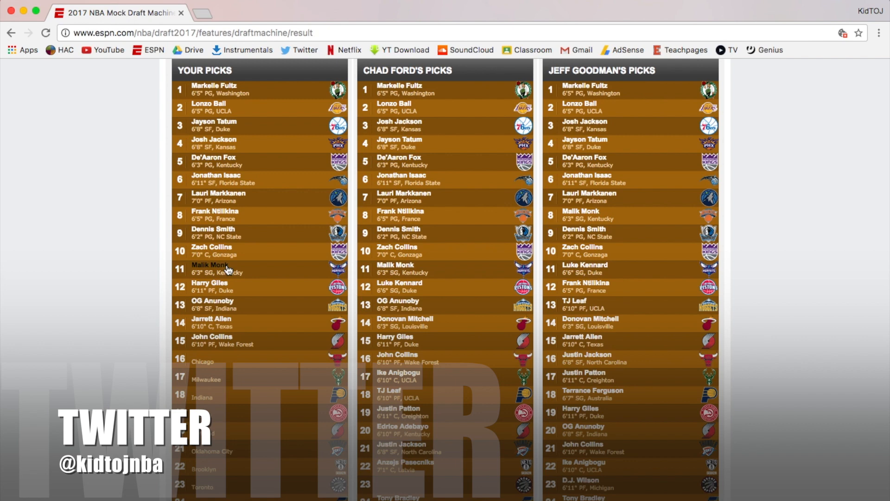
mouse_move(403, 267)
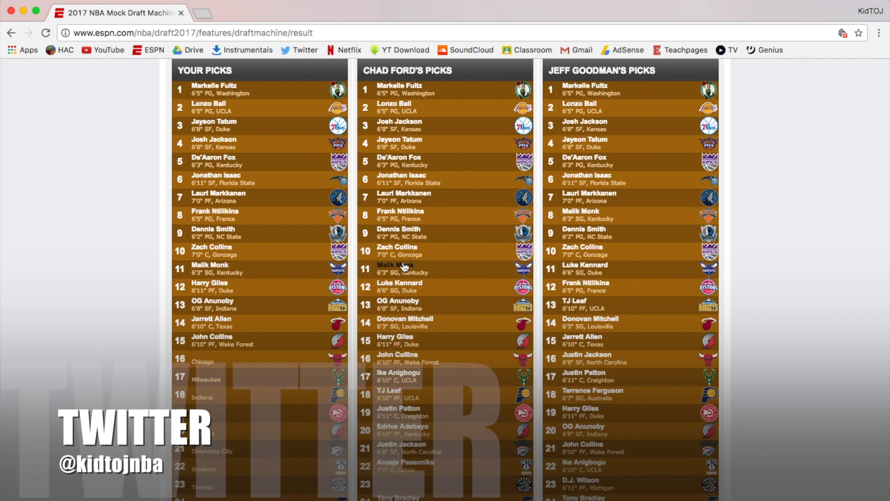
scroll("up", 3)
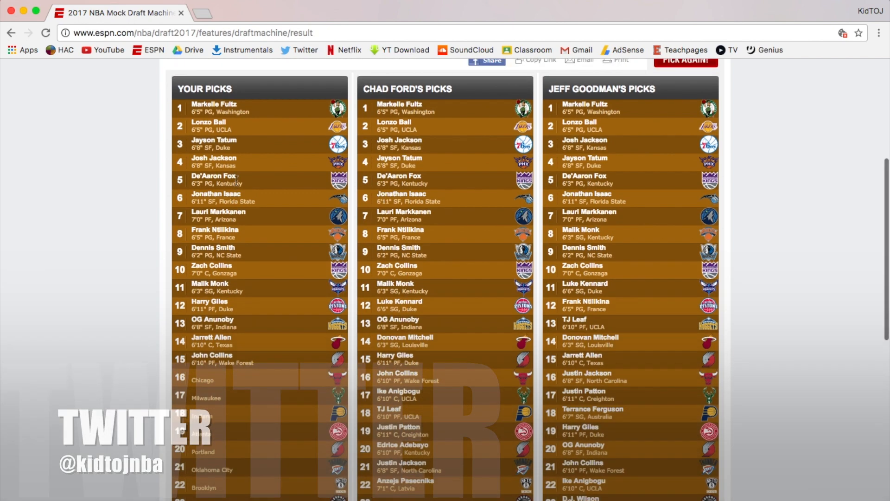